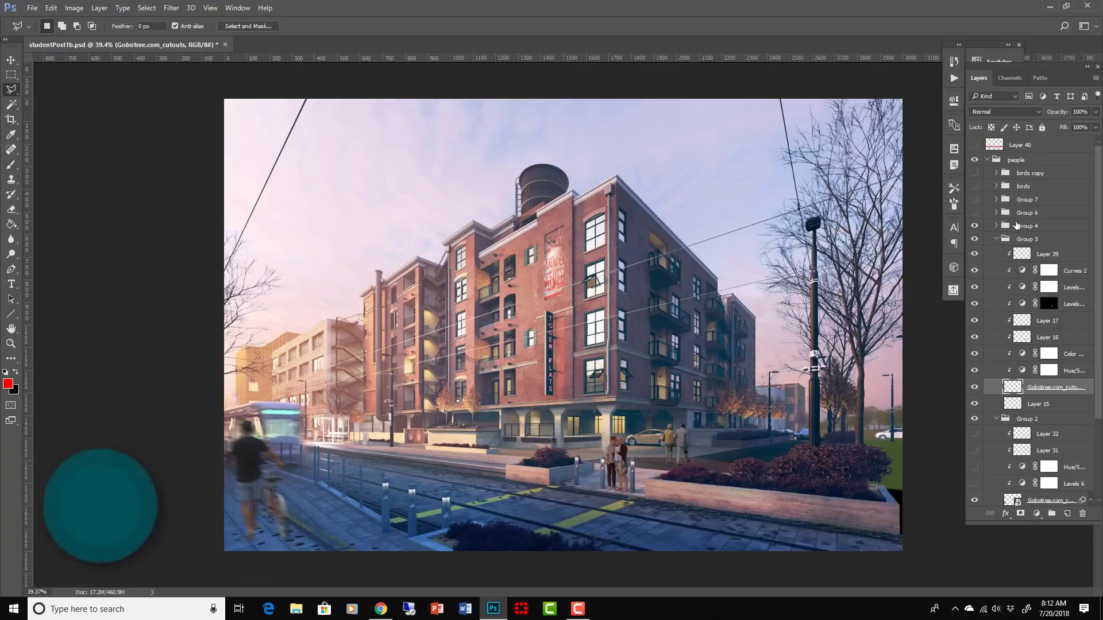
# Add a Black & White adjustment layer above the collapsed people group, then re-expand the group
pyautogui.click(988, 160)
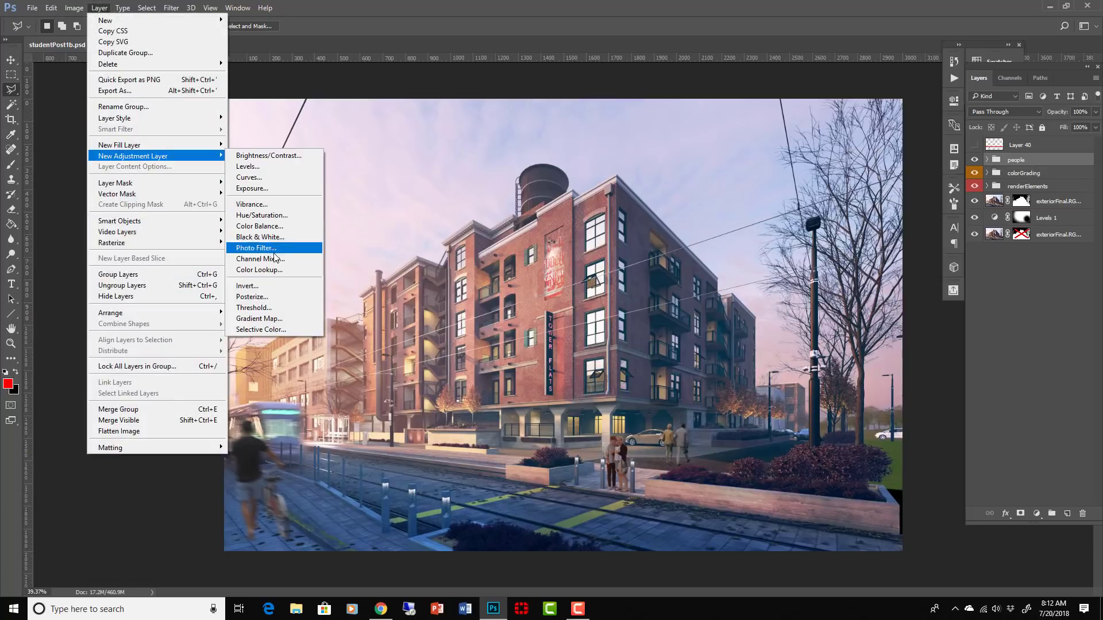
pyautogui.moveTo(259, 237)
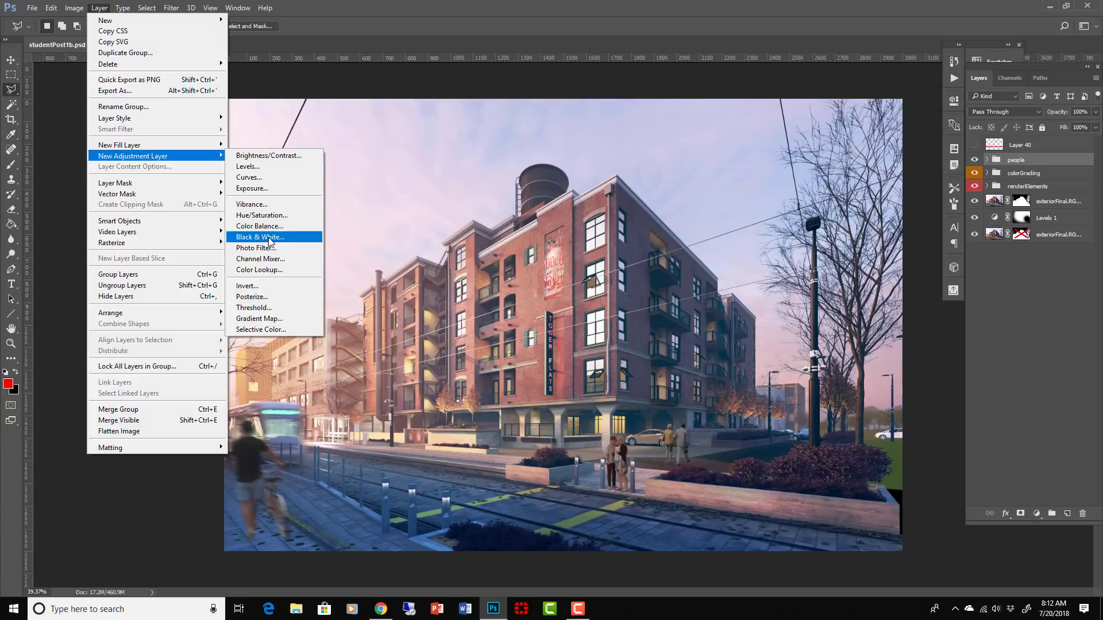
pyautogui.click(260, 237)
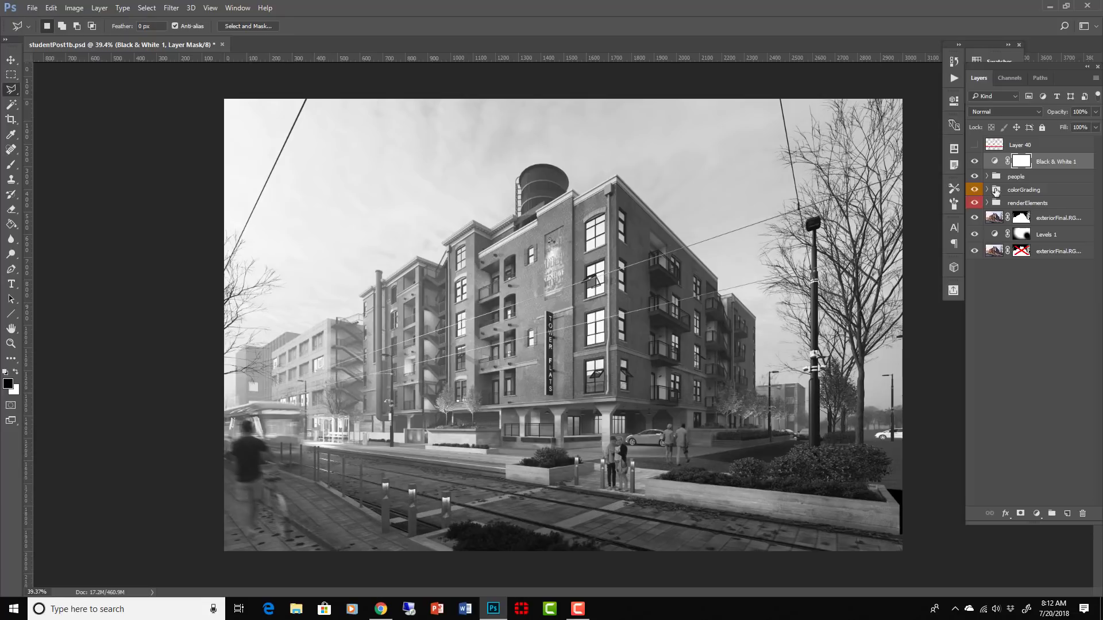
pyautogui.click(987, 176)
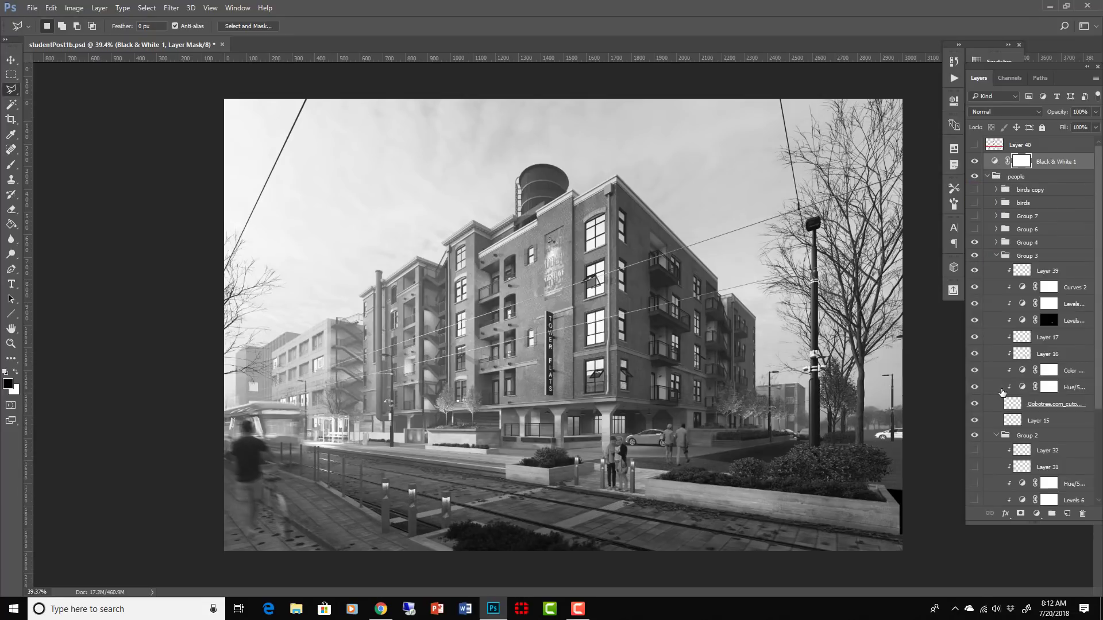
pyautogui.scroll(-3)
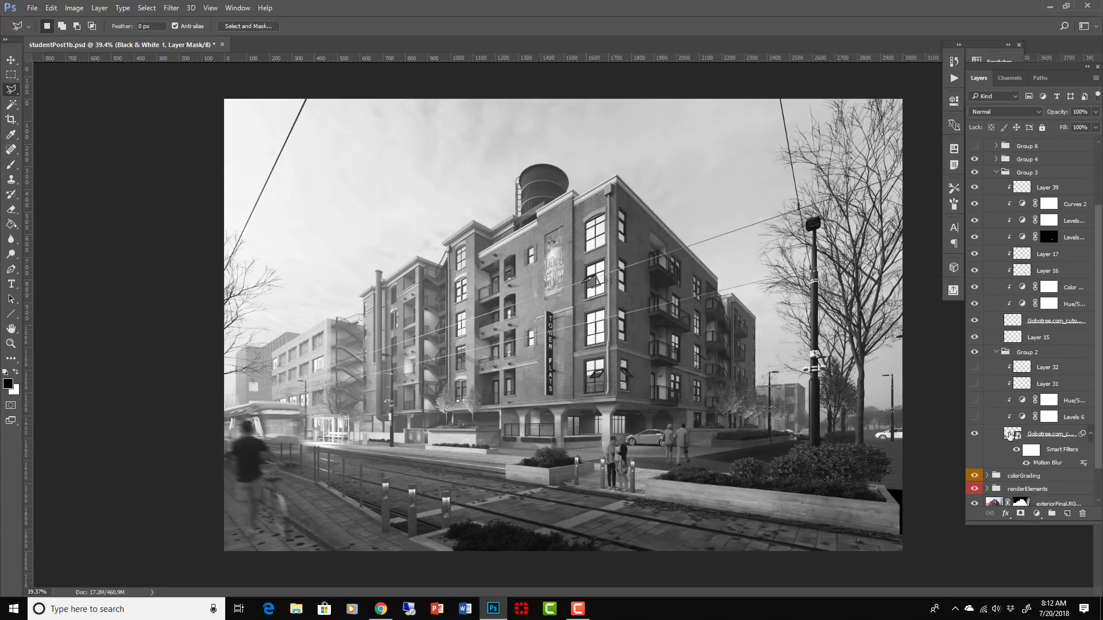
# Select the cyclist cutout layer and turn its Motion Blur smart filter back on
pyautogui.click(1012, 435)
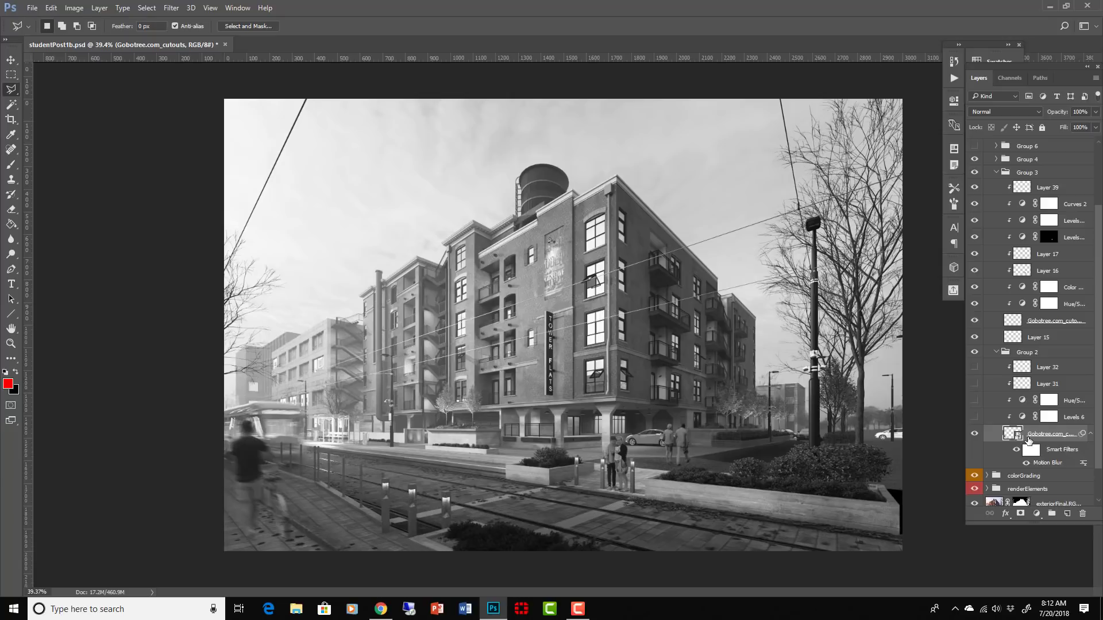
pyautogui.rightClick(1048, 433)
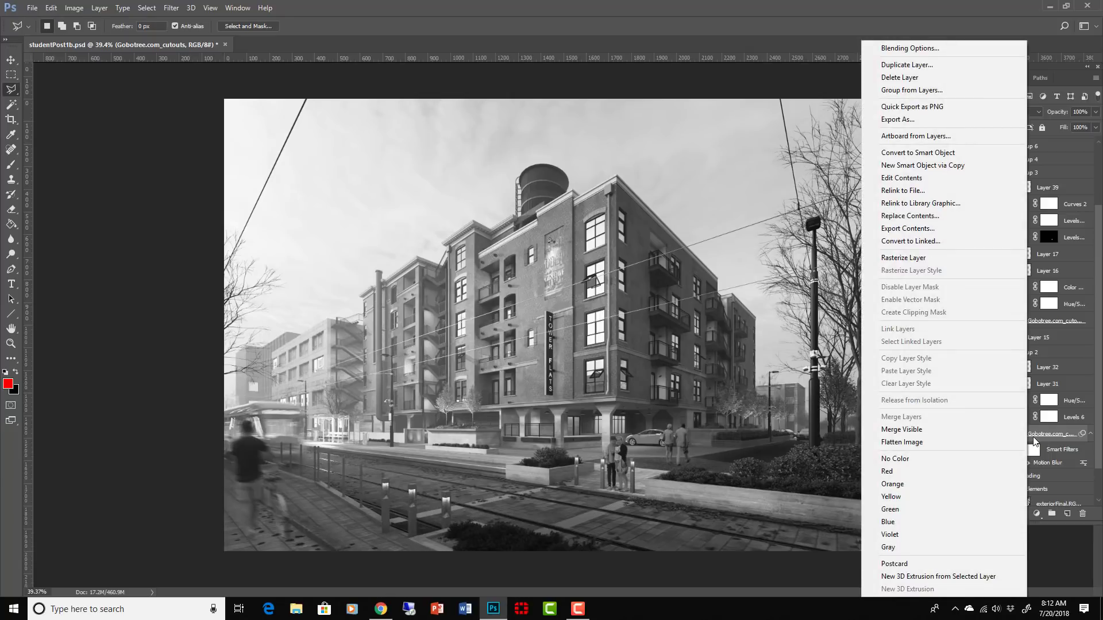
pyautogui.moveTo(917, 153)
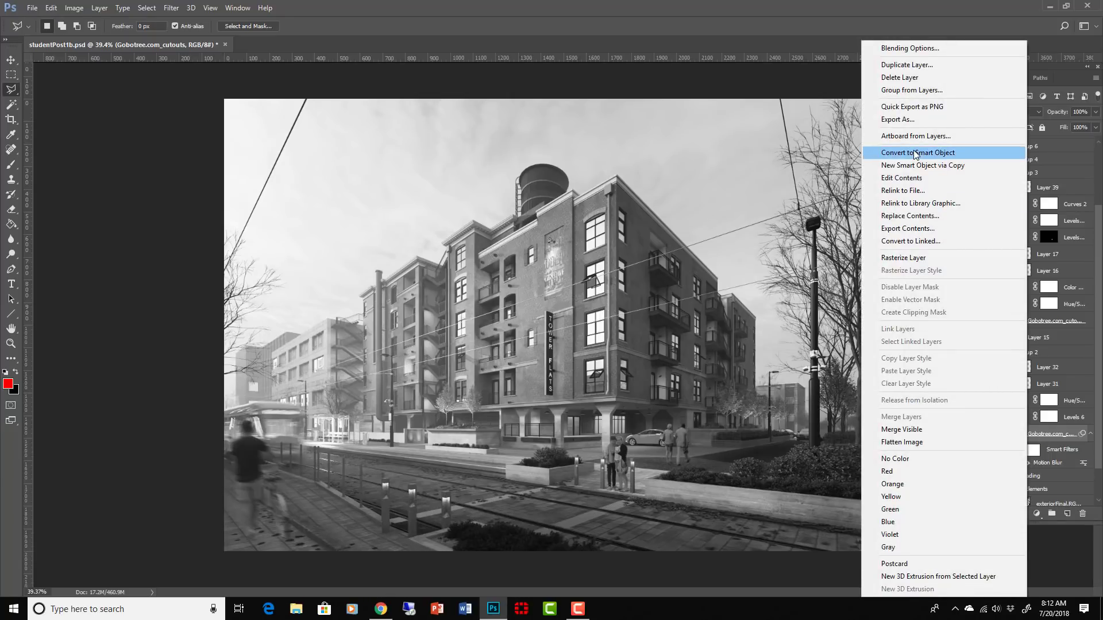
pyautogui.click(918, 153)
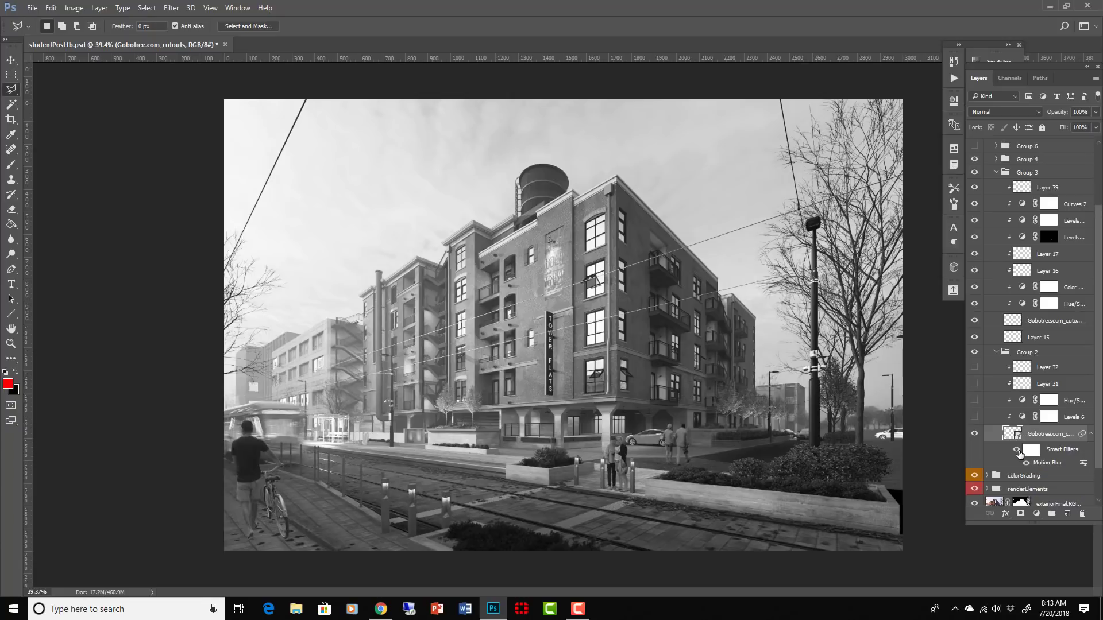
pyautogui.click(1026, 462)
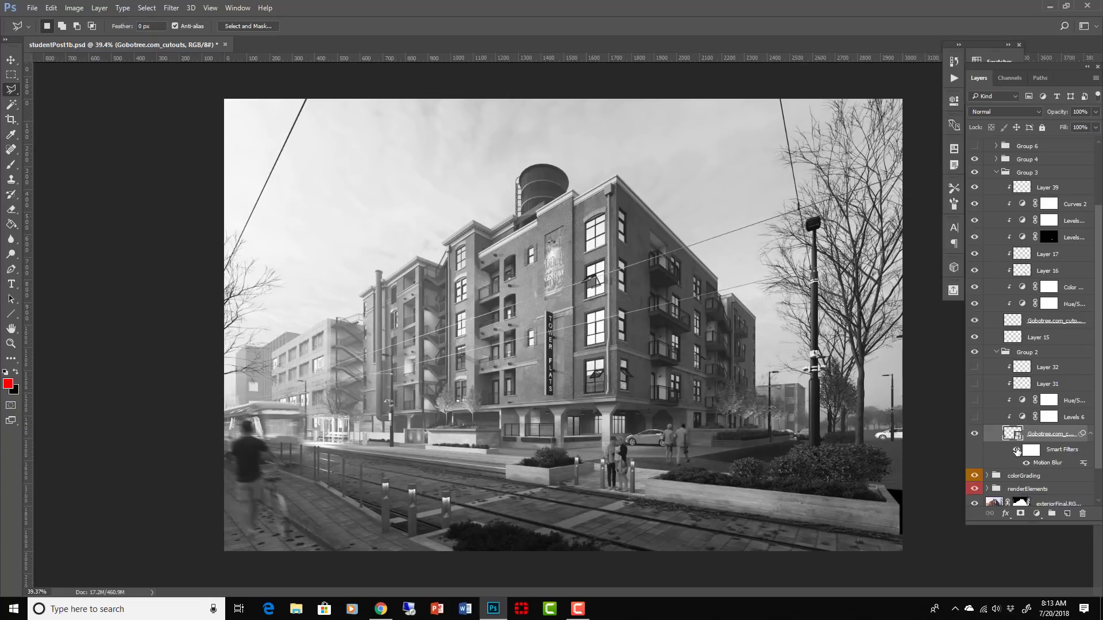
# Paint on the Motion Blur filter mask in black and white, then disable the mask
pyautogui.click(1016, 450)
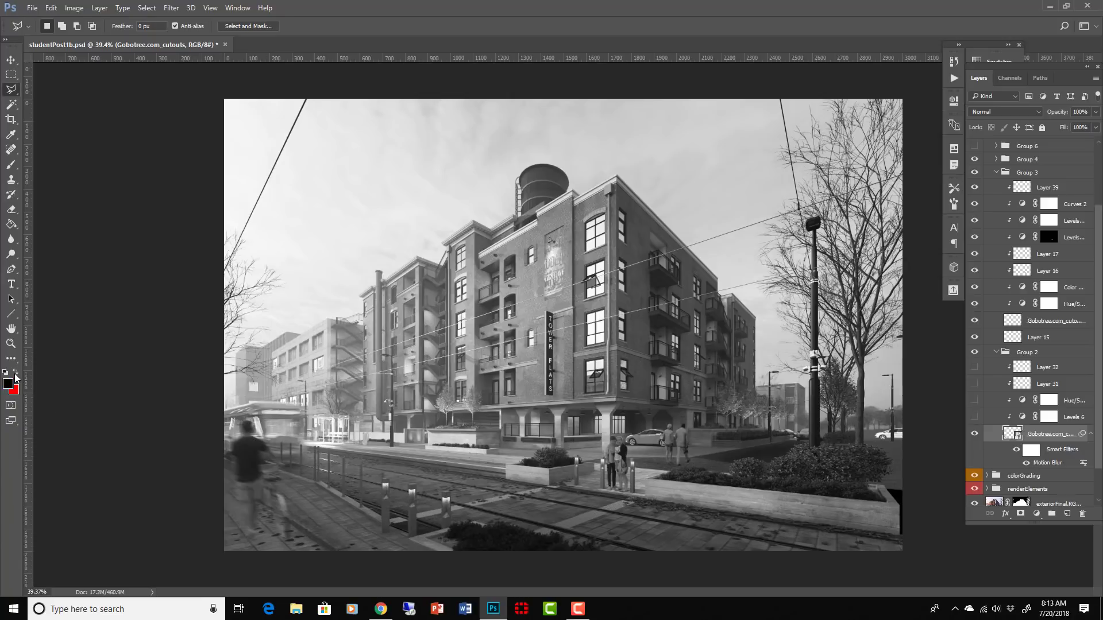
pyautogui.click(11, 165)
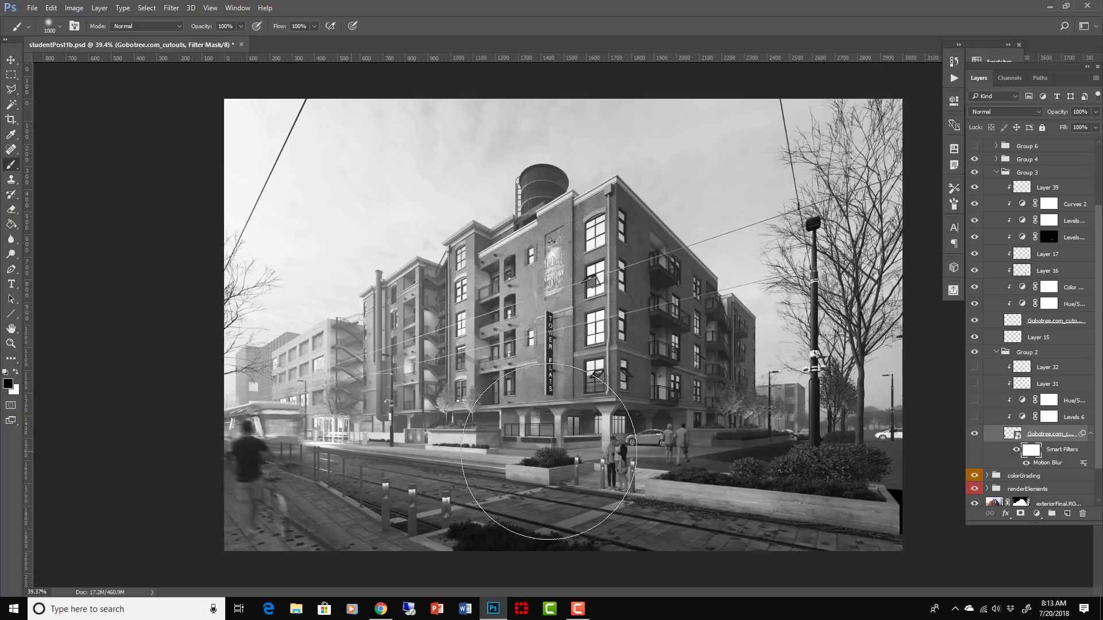
pyautogui.moveTo(657, 433)
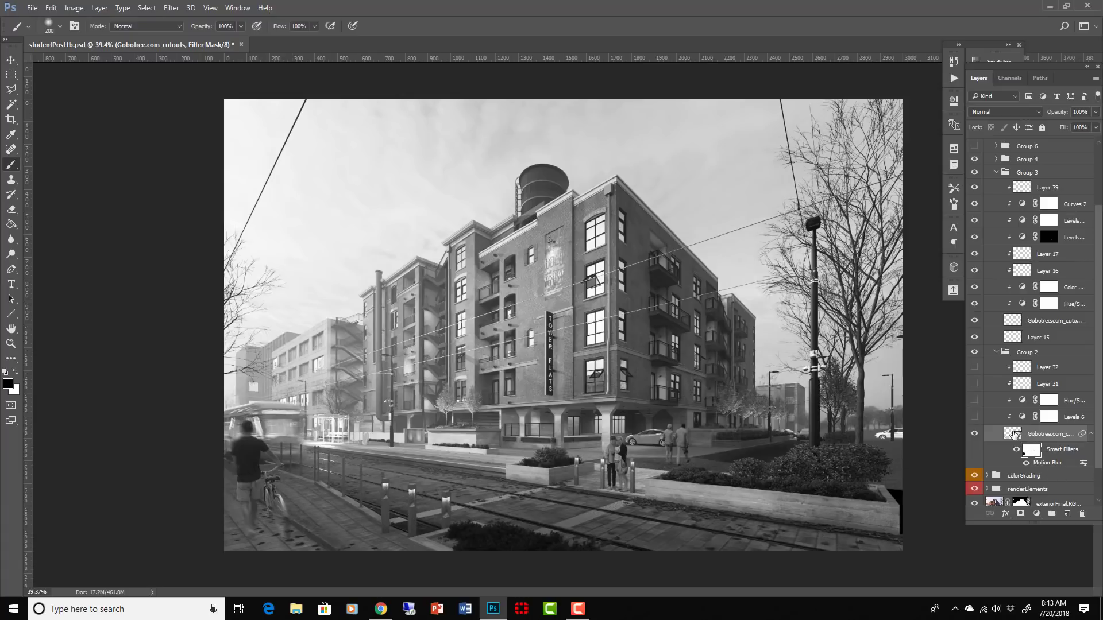
pyautogui.rightClick(1013, 434)
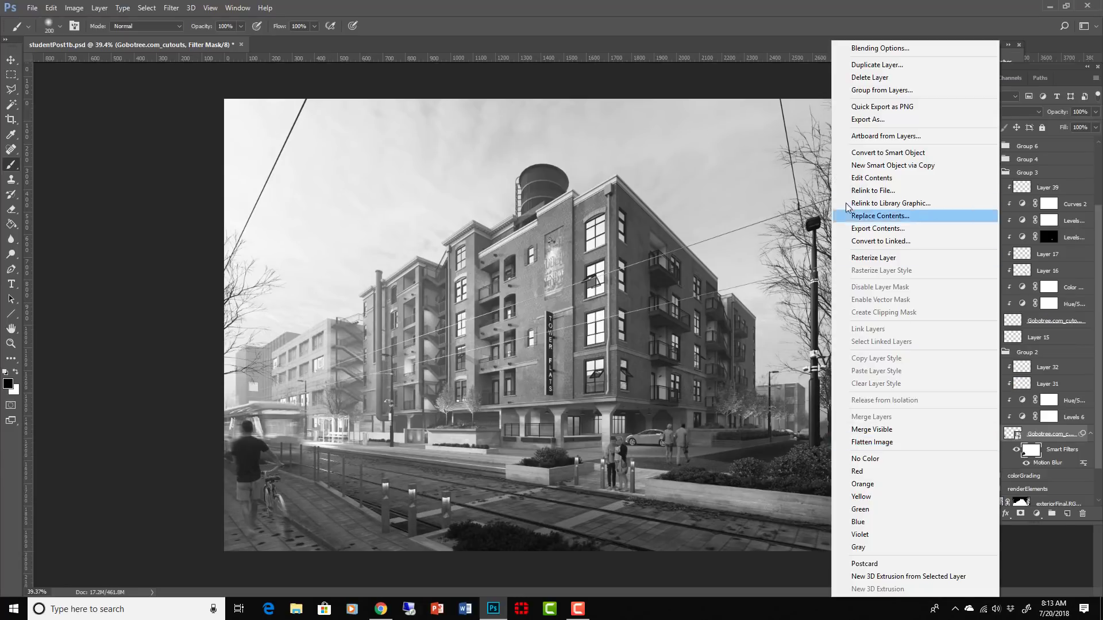
pyautogui.moveTo(1006, 467)
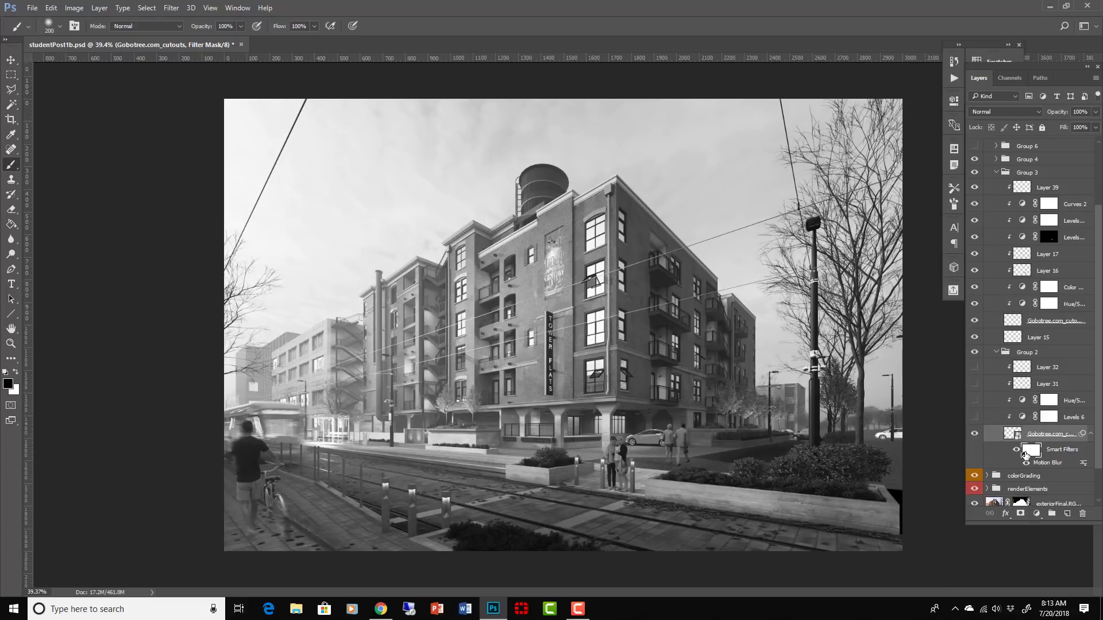
pyautogui.click(1017, 450)
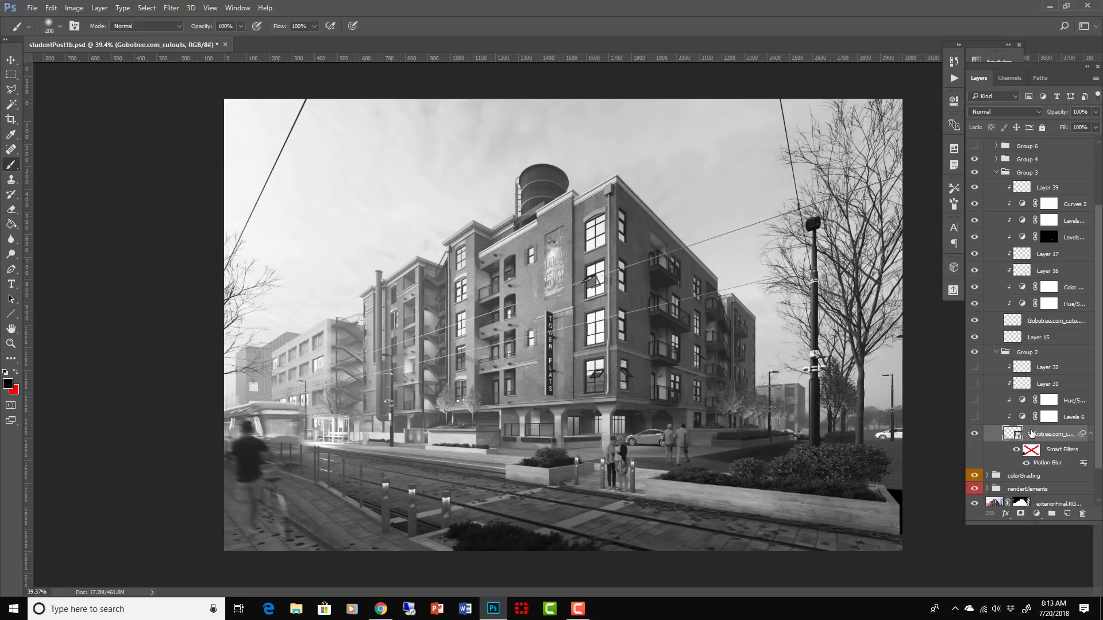
pyautogui.click(974, 416)
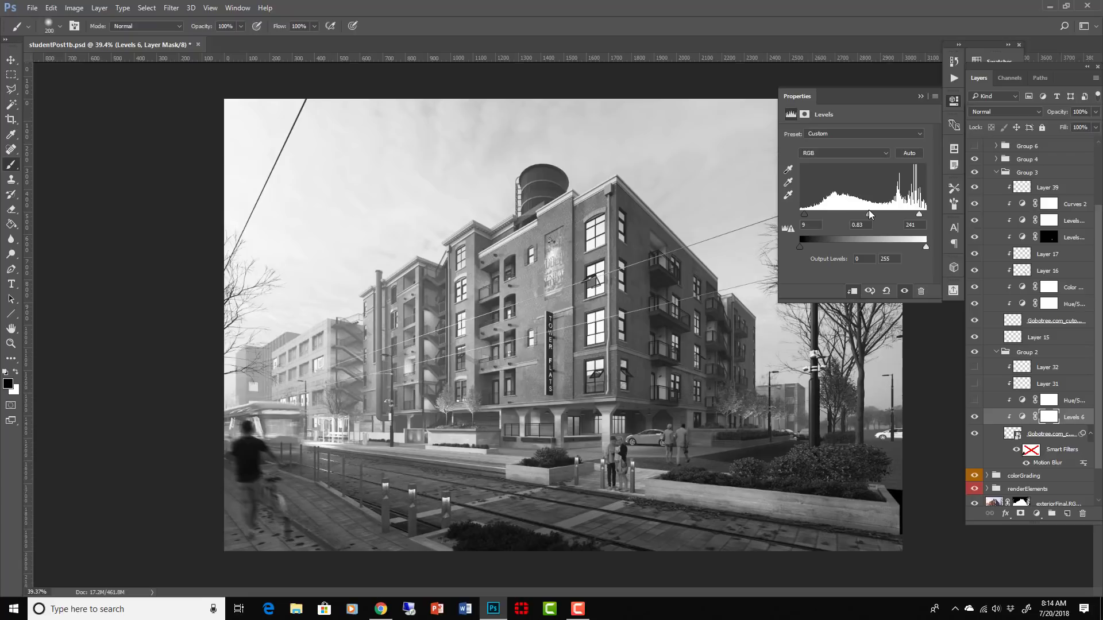
pyautogui.moveTo(311, 548)
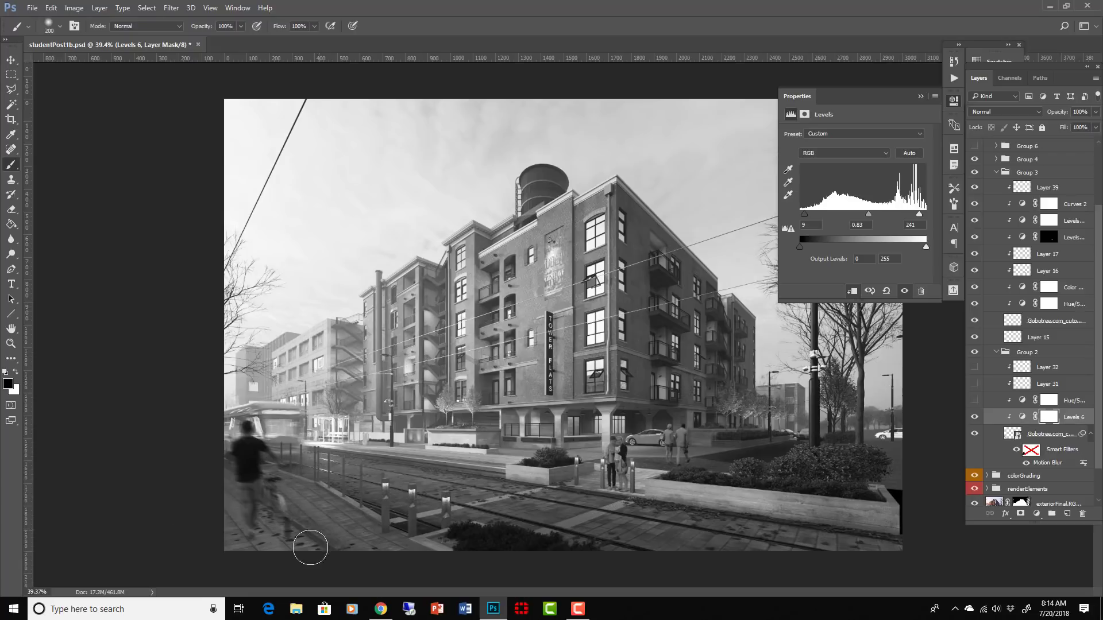
pyautogui.moveTo(245, 489)
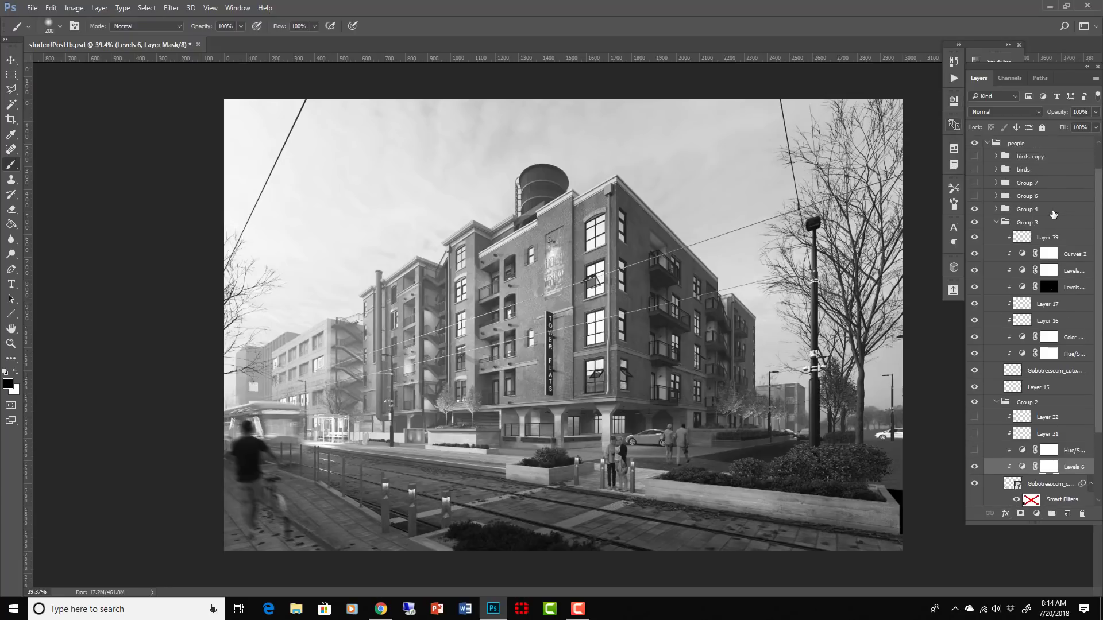
# Hide the Black & White 1 adjustment to bring back full colour
pyautogui.click(975, 161)
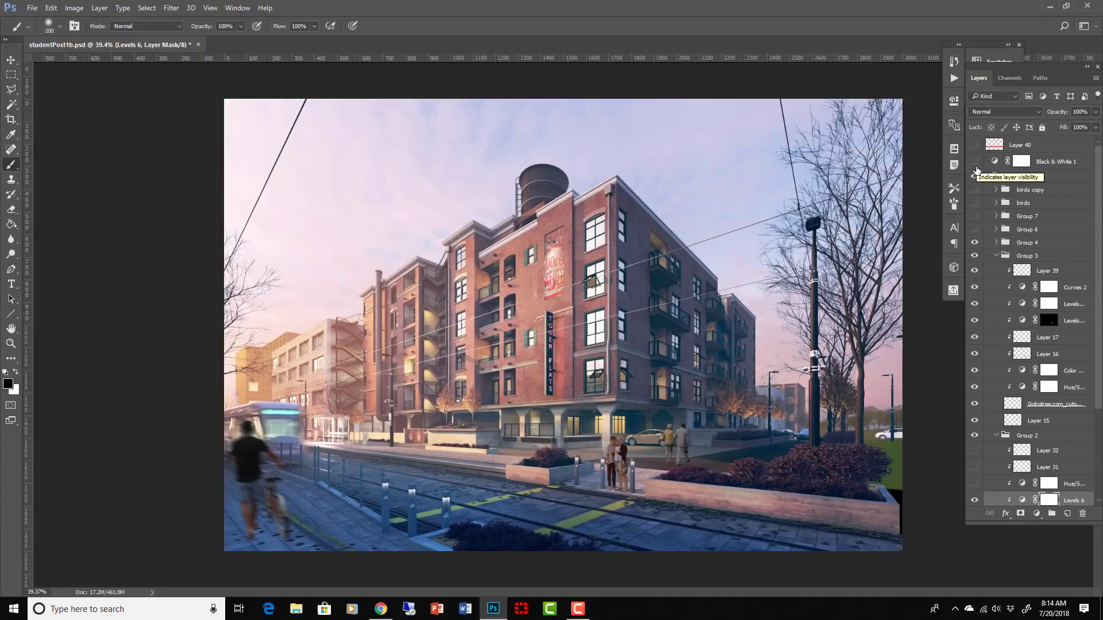
pyautogui.click(974, 176)
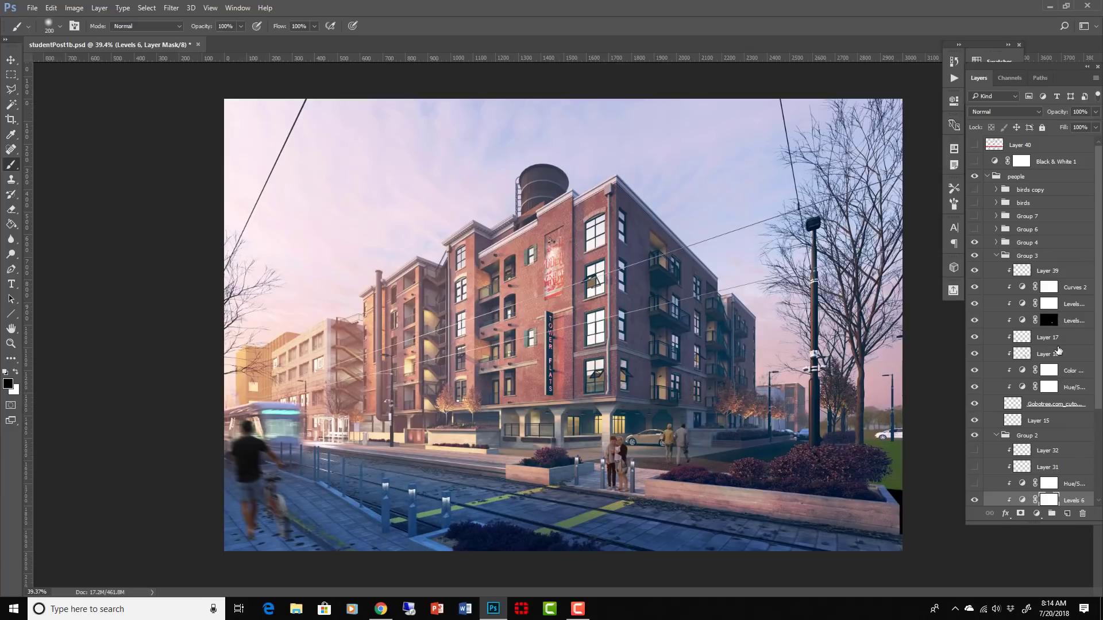
pyautogui.scroll(-3)
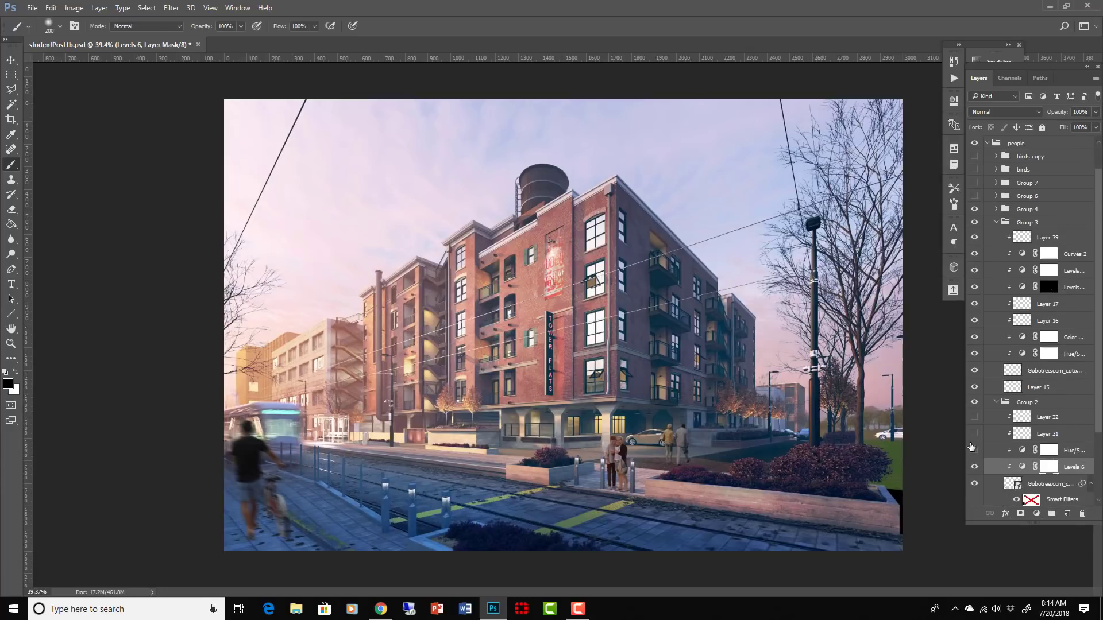
# Turn on Group 2's Hue/Saturation 7 layer and review its Colorize settings
pyautogui.click(974, 451)
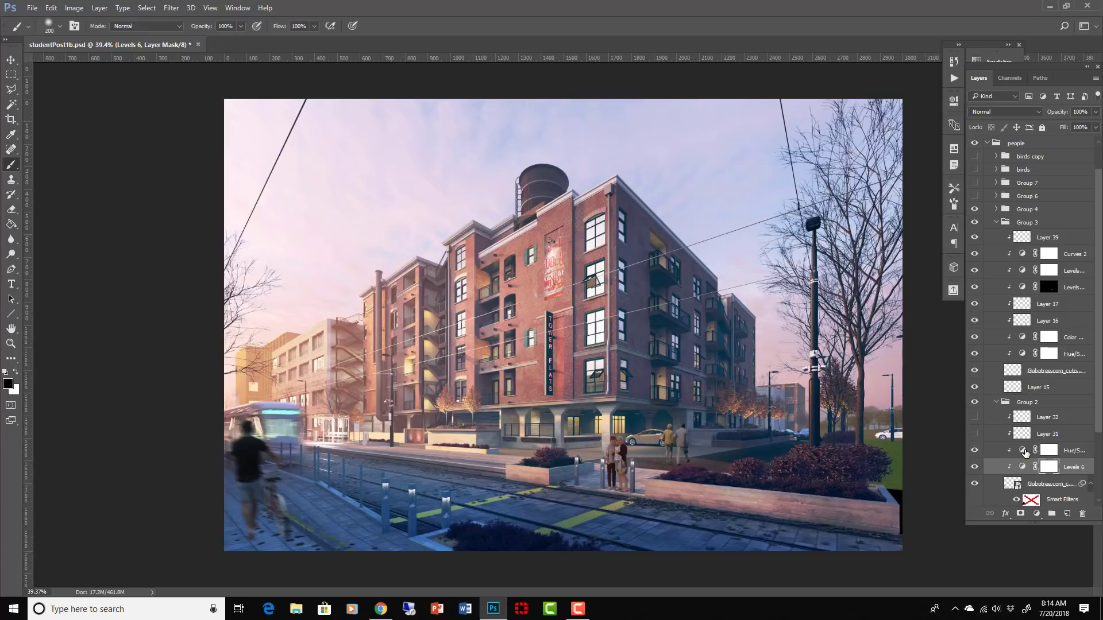
pyautogui.click(1048, 450)
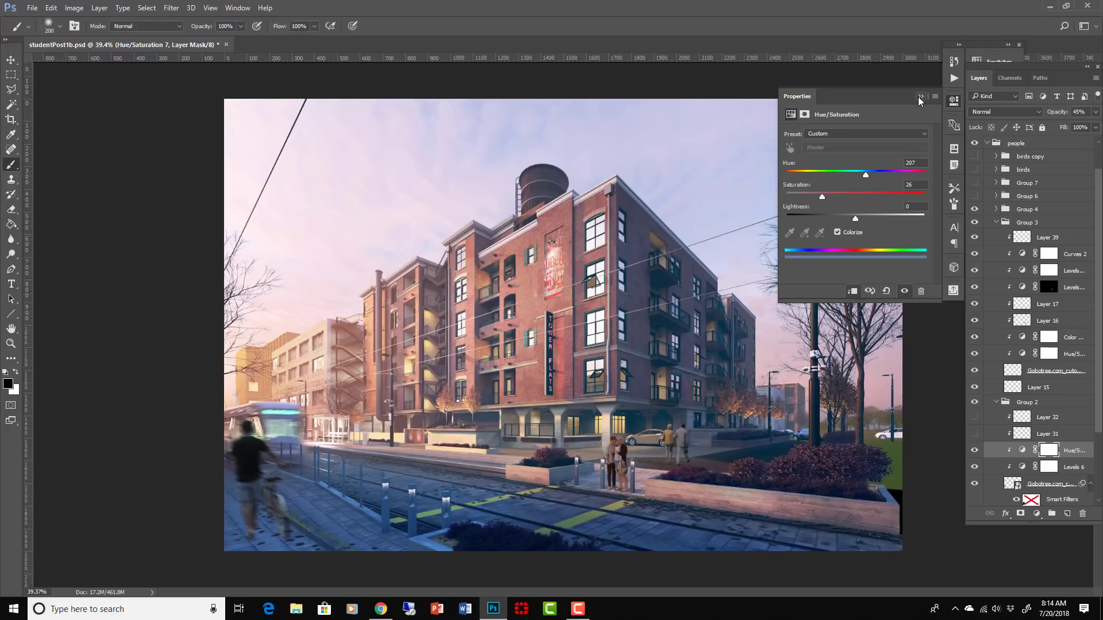
pyautogui.click(921, 97)
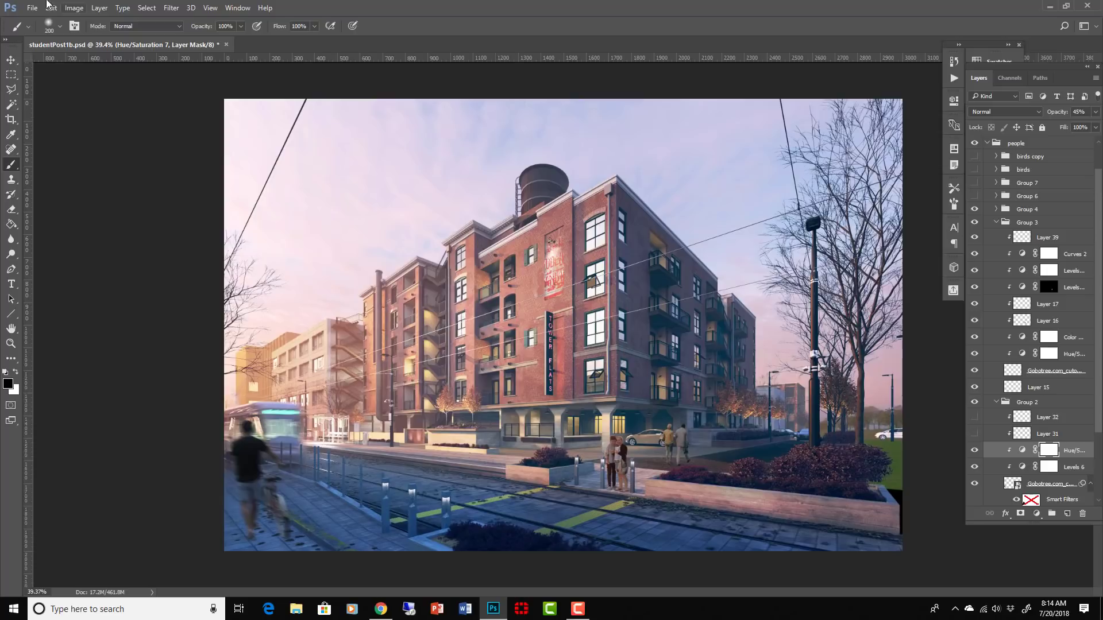
# Add a clipped Color Balance layer with shadows at Cyan-Red -5 and Blue +24
pyautogui.click(100, 7)
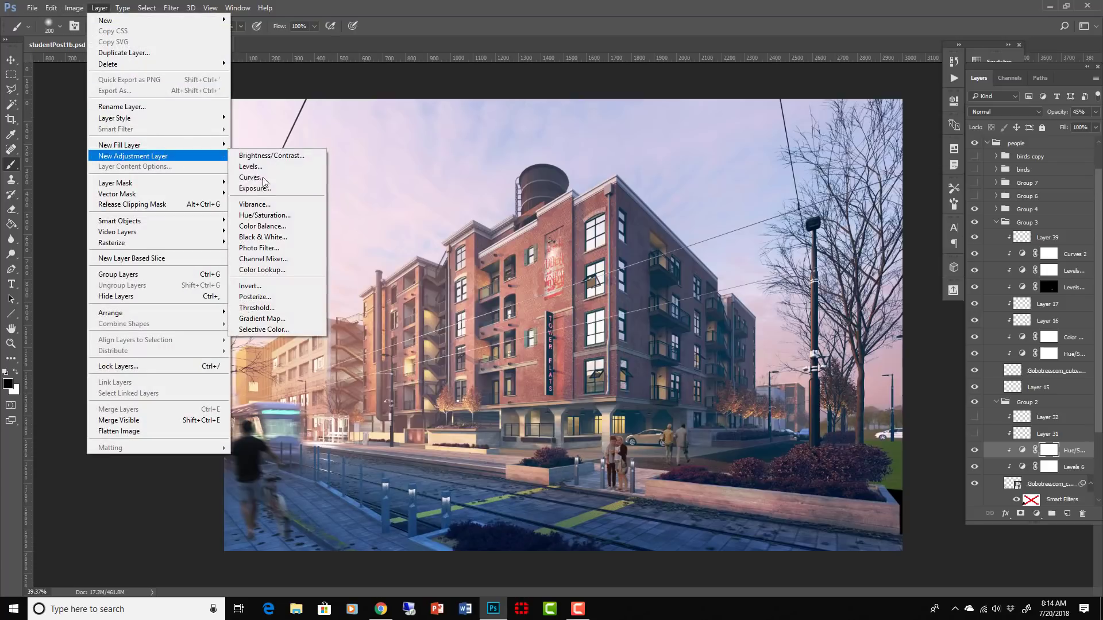
pyautogui.click(263, 226)
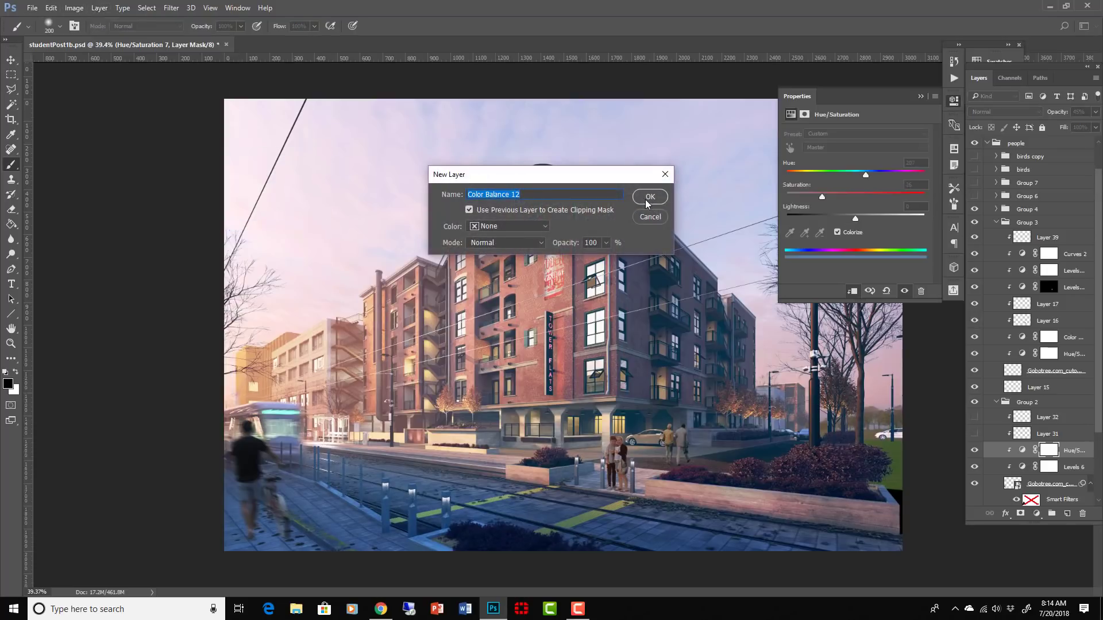
pyautogui.click(649, 197)
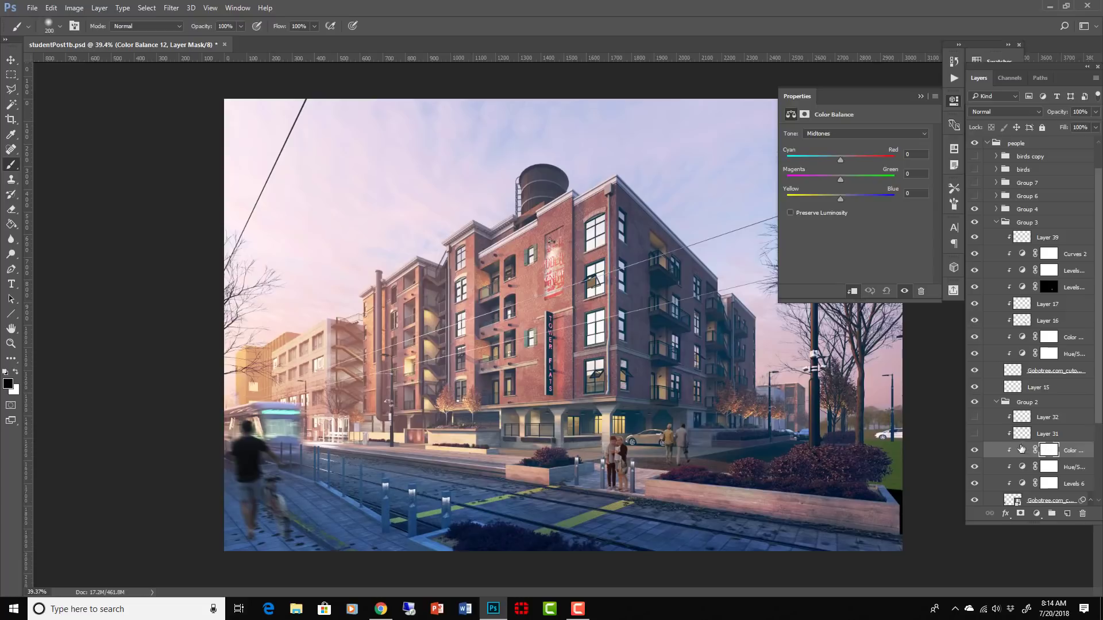
pyautogui.click(866, 134)
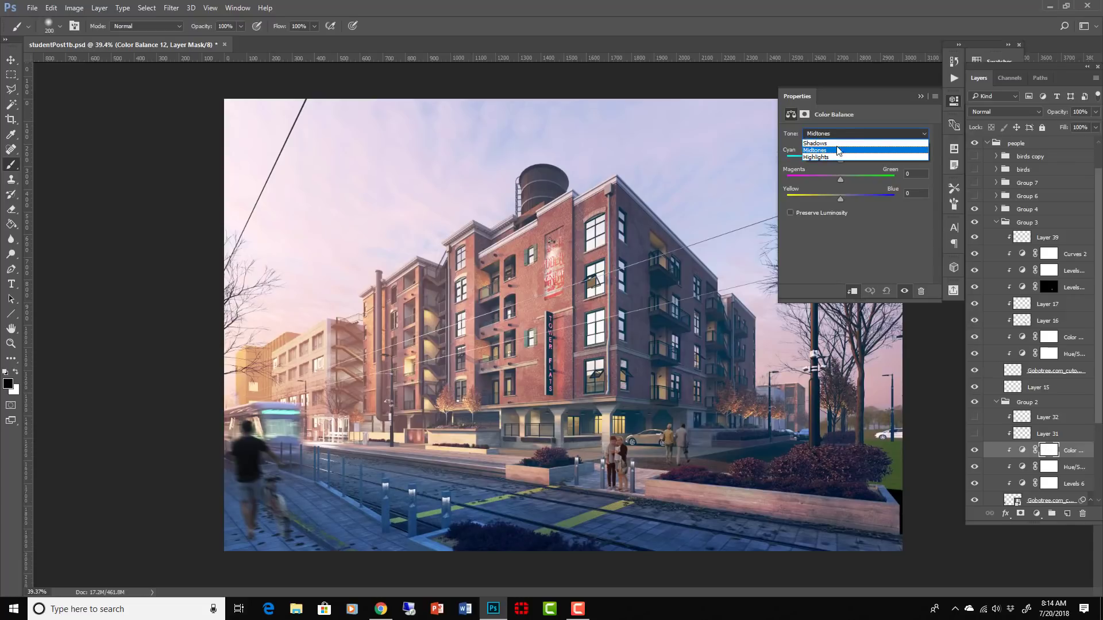
pyautogui.click(815, 143)
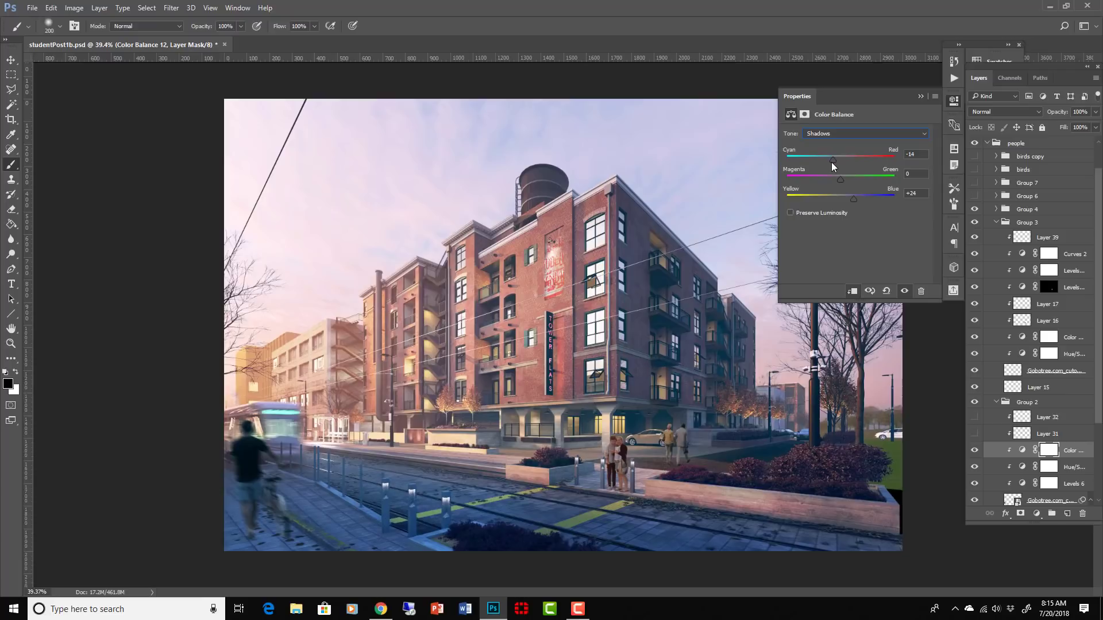
pyautogui.moveTo(832, 161); pyautogui.dragTo(839, 160)
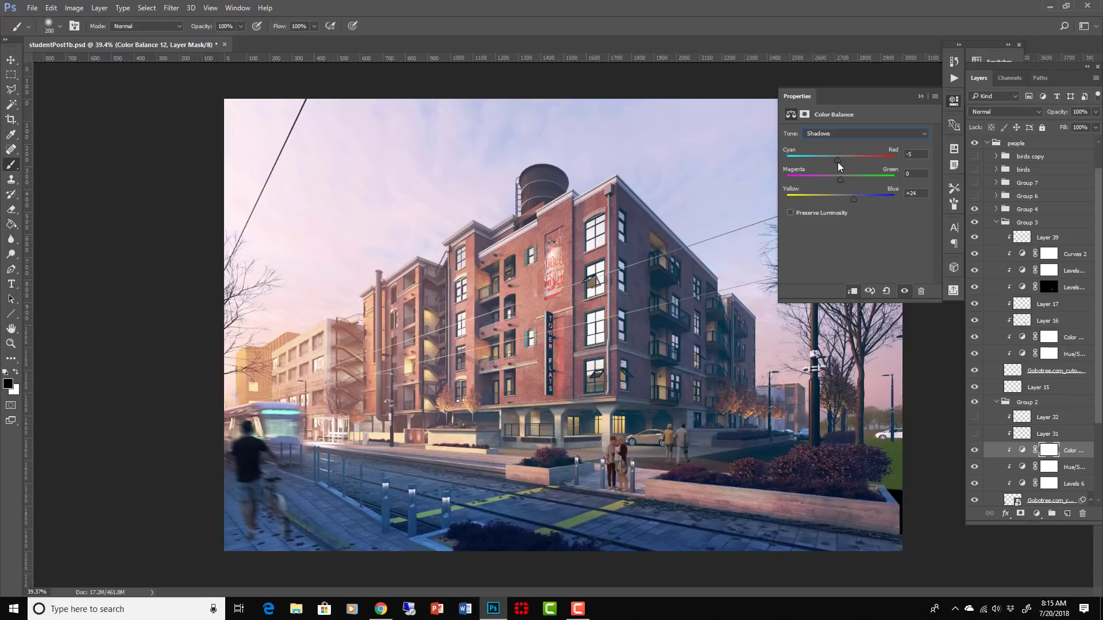
pyautogui.moveTo(920, 99)
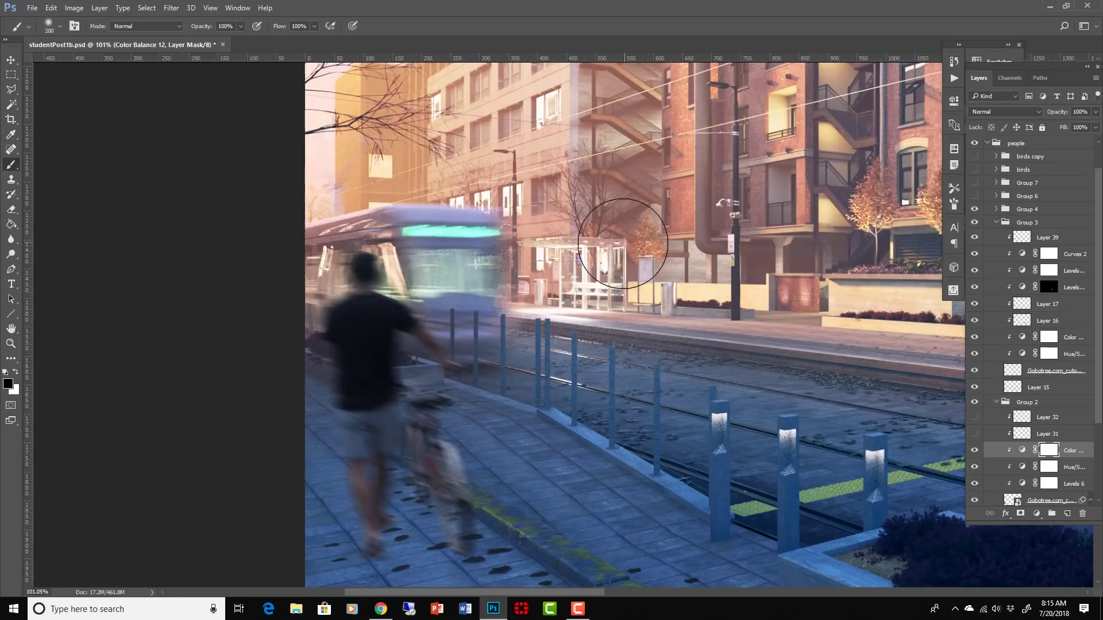
pyautogui.moveTo(1048, 549)
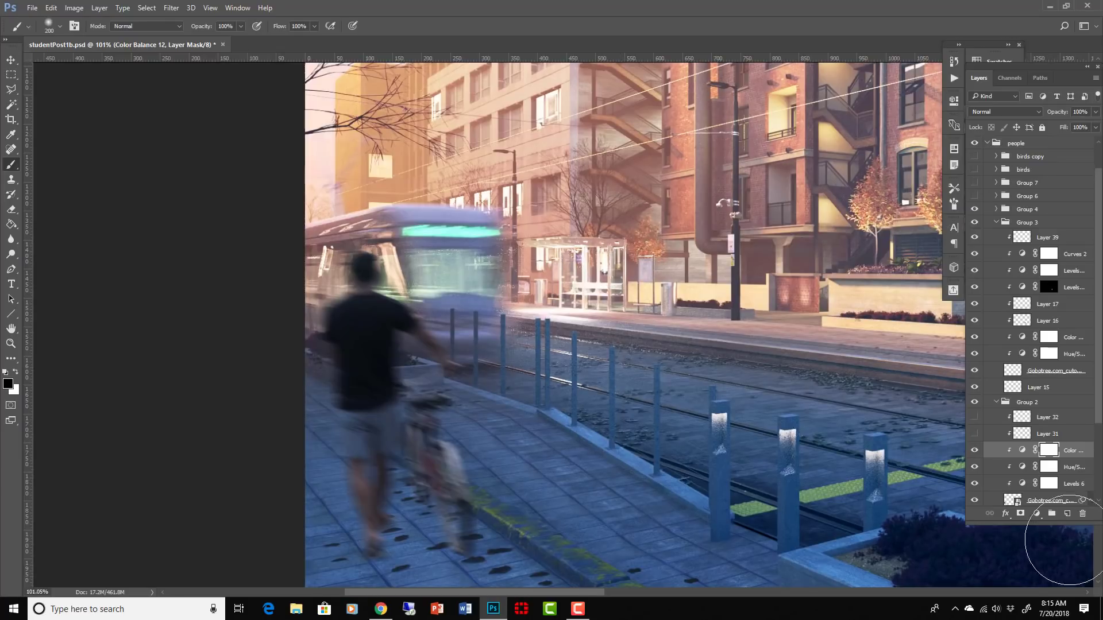
# Create clipped Layer 41 above the cyclist and set teal #28fac6 as the foreground colour
pyautogui.click(1066, 514)
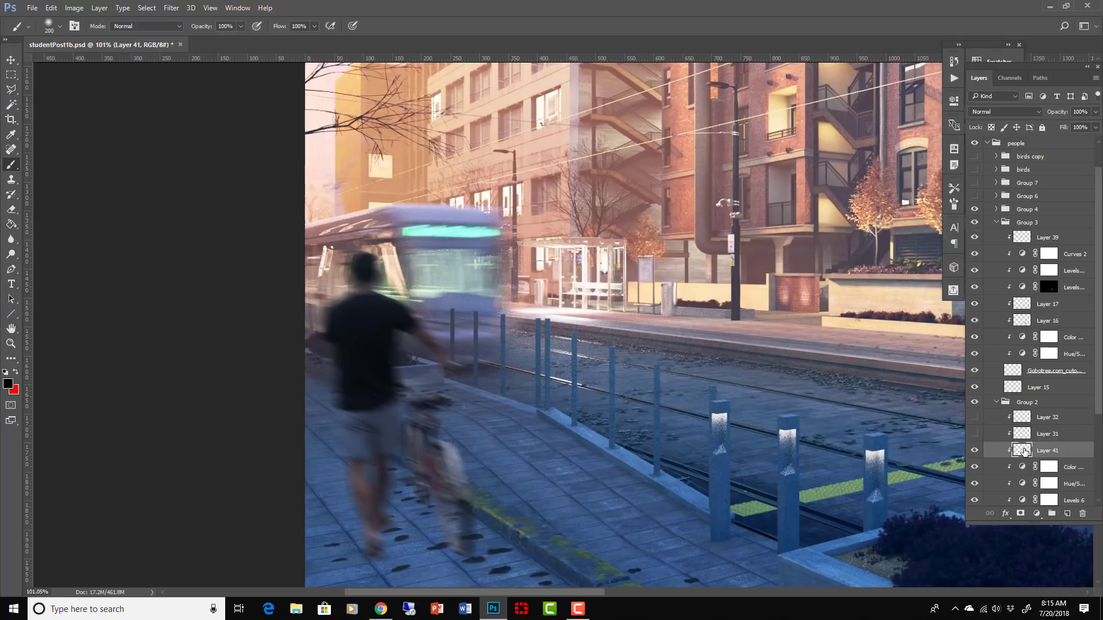
pyautogui.scroll(-3)
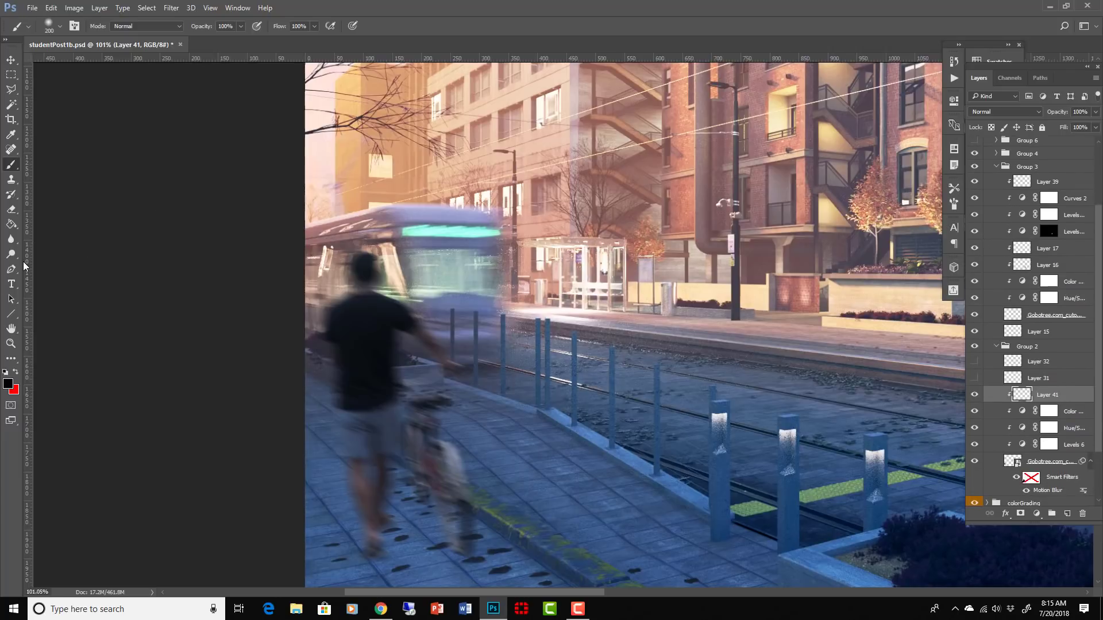
pyautogui.click(9, 383)
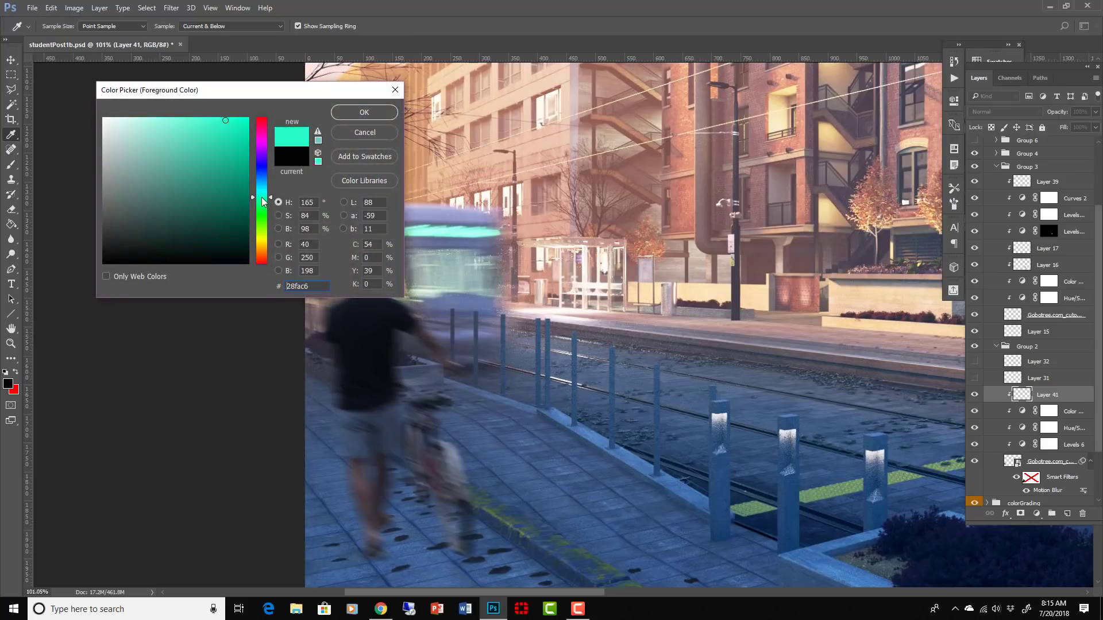
pyautogui.click(363, 112)
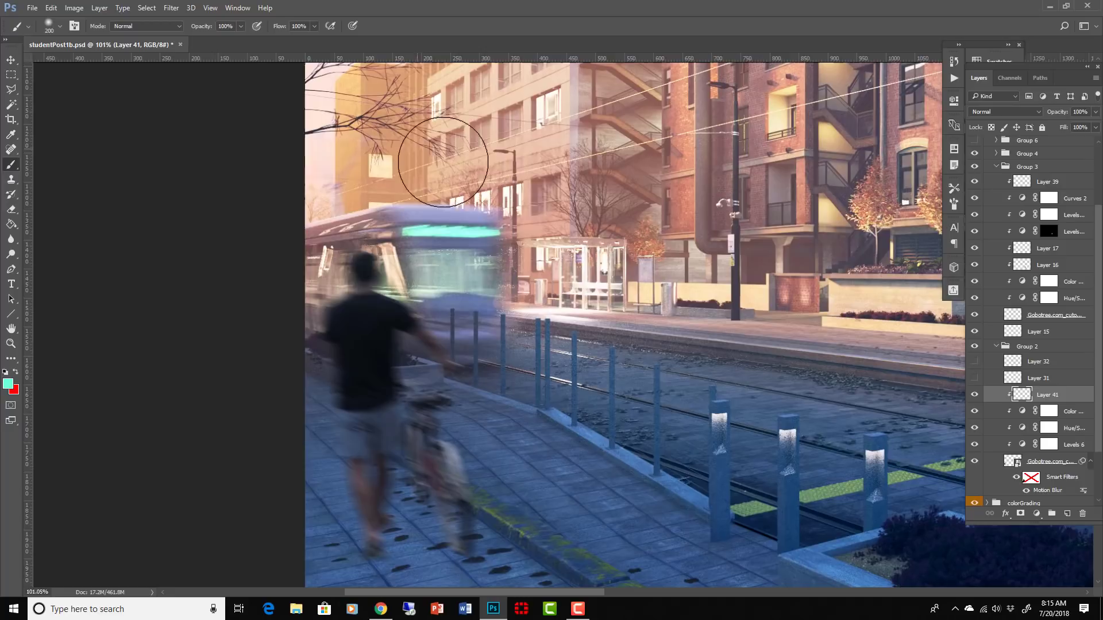
pyautogui.moveTo(382, 273)
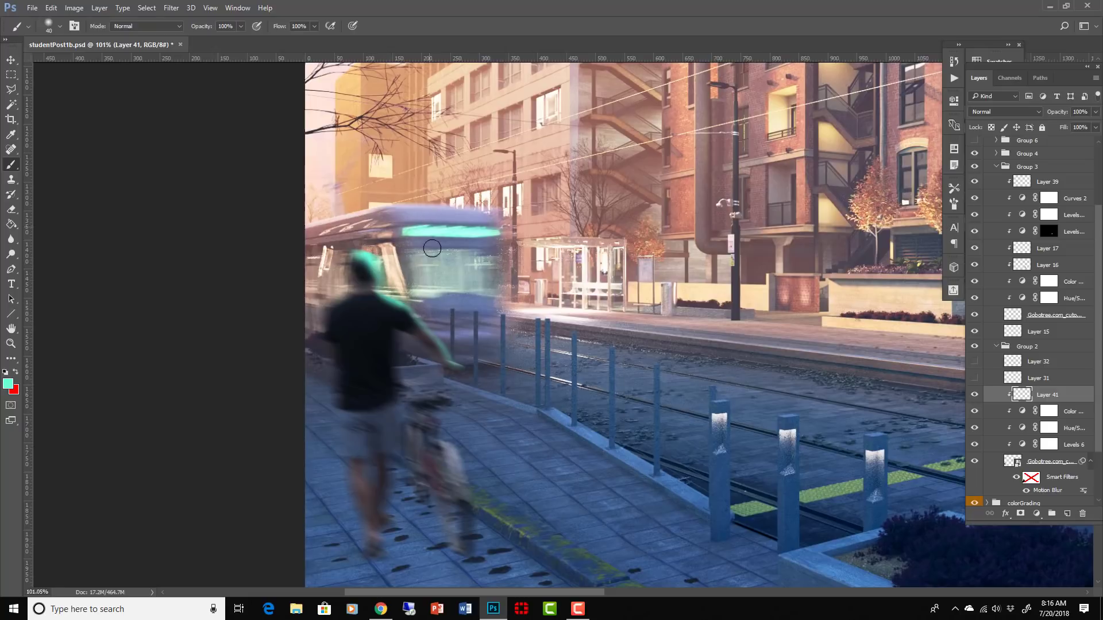
pyautogui.moveTo(359, 252)
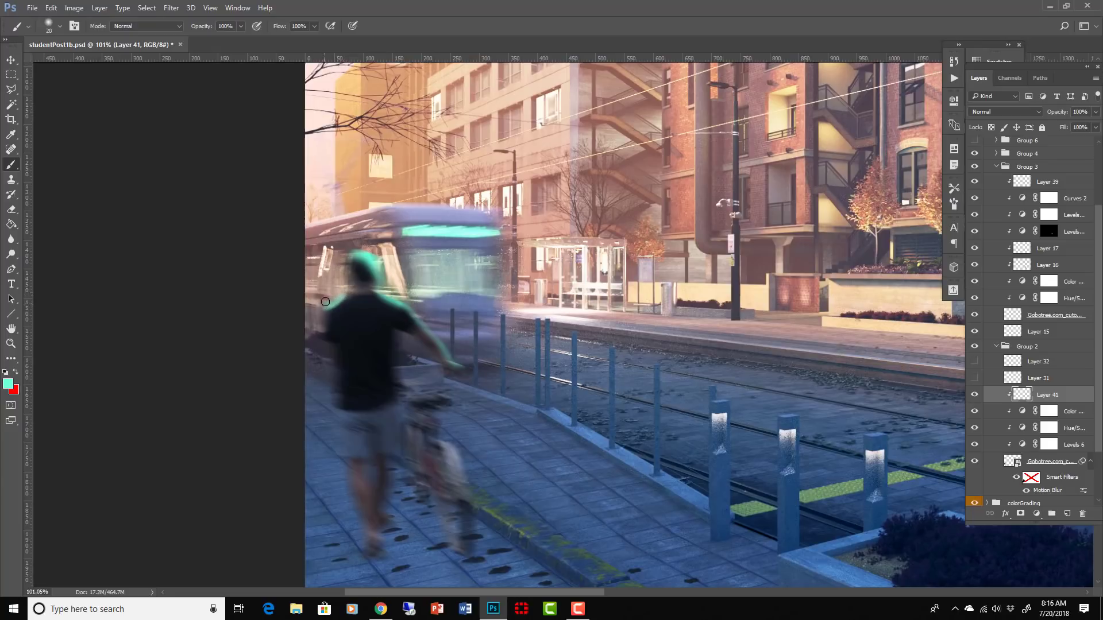
pyautogui.moveTo(339, 297)
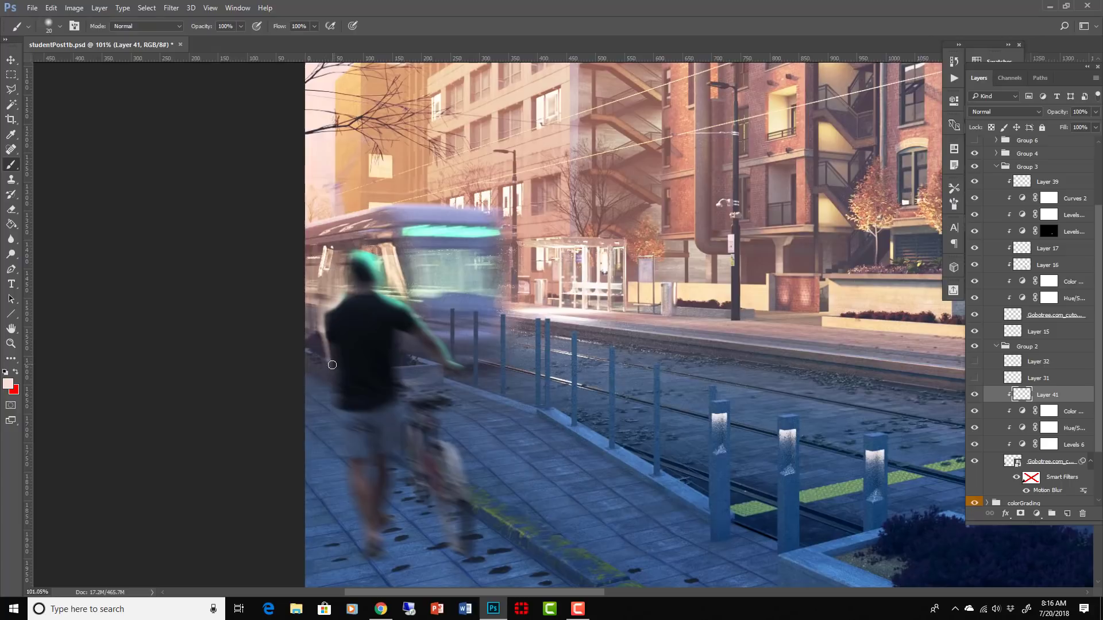
pyautogui.moveTo(323, 355)
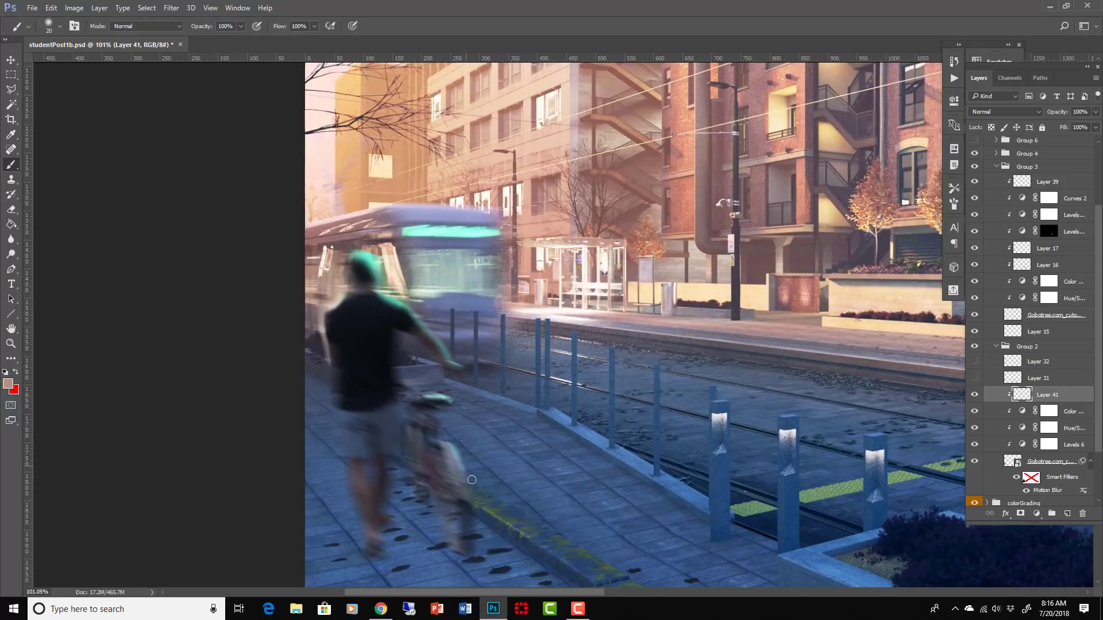
pyautogui.moveTo(508, 187)
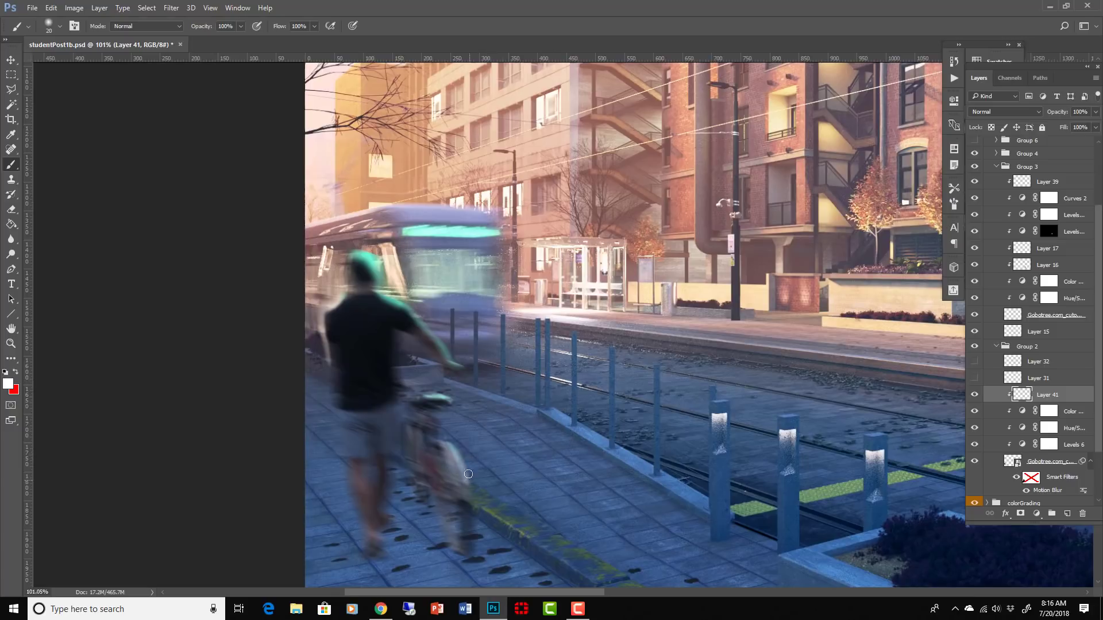
pyautogui.moveTo(442, 406)
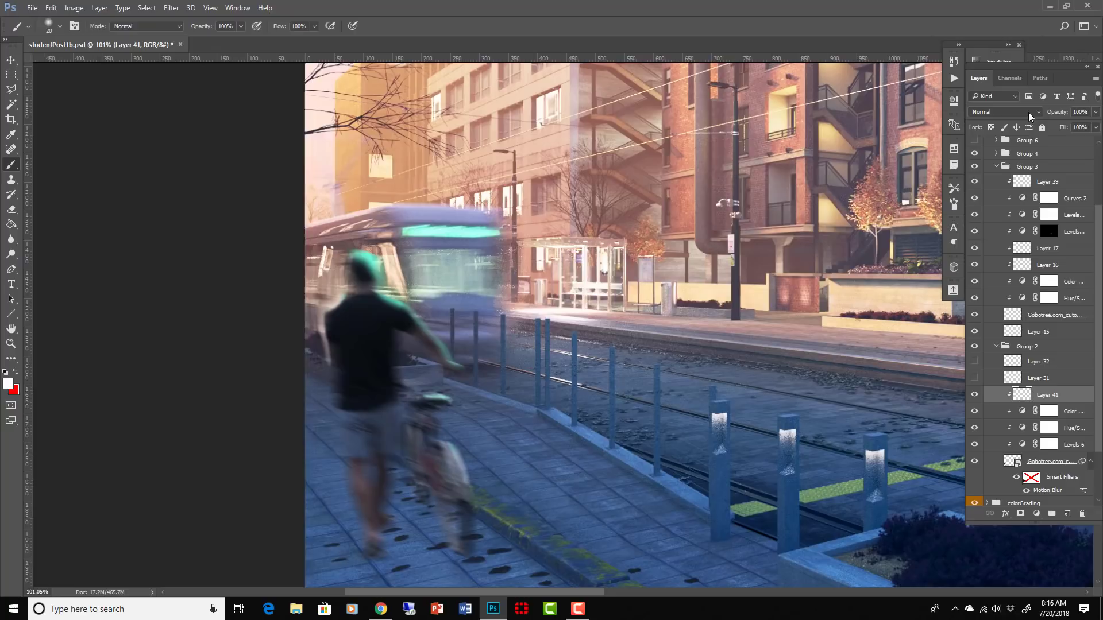
# Set Layer 41 to Overlay blending and add a new layer for the ground shadows
pyautogui.click(1005, 111)
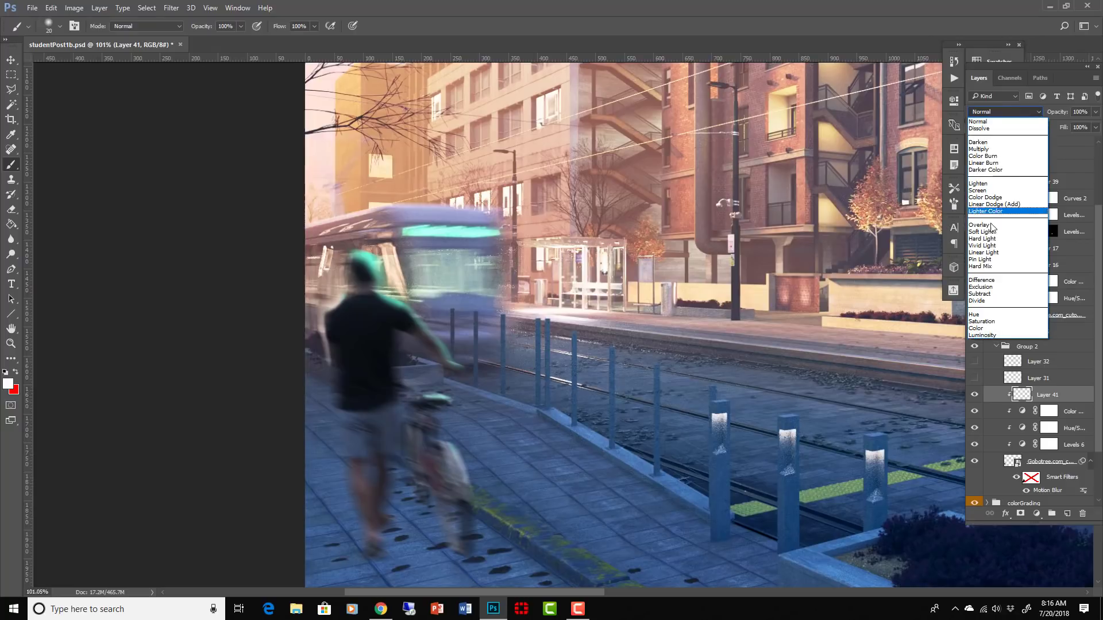
pyautogui.click(980, 225)
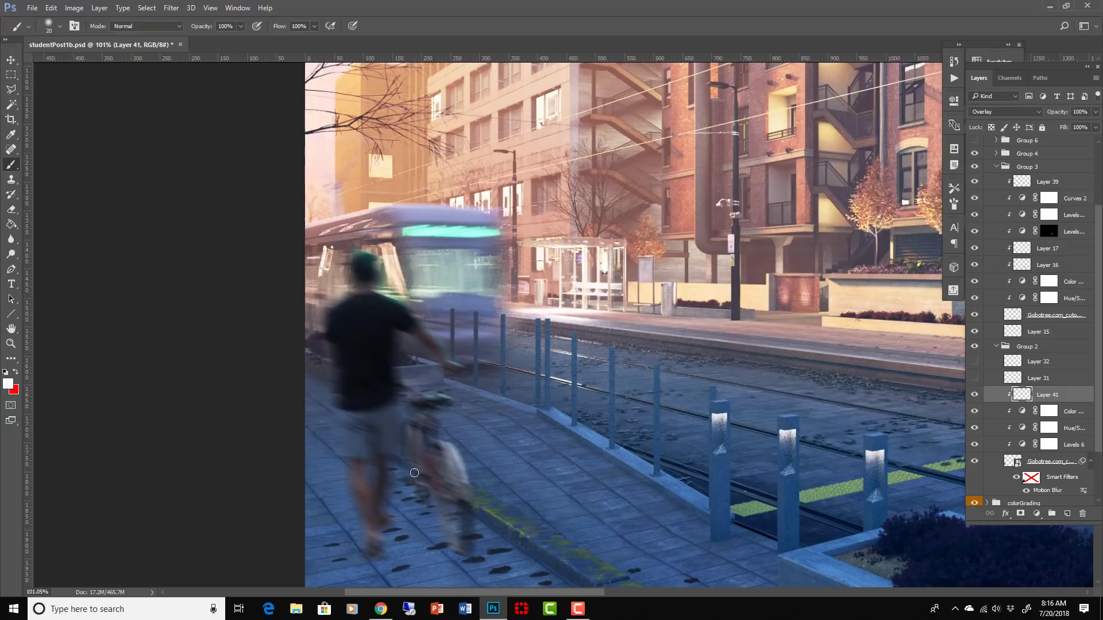
pyautogui.click(974, 331)
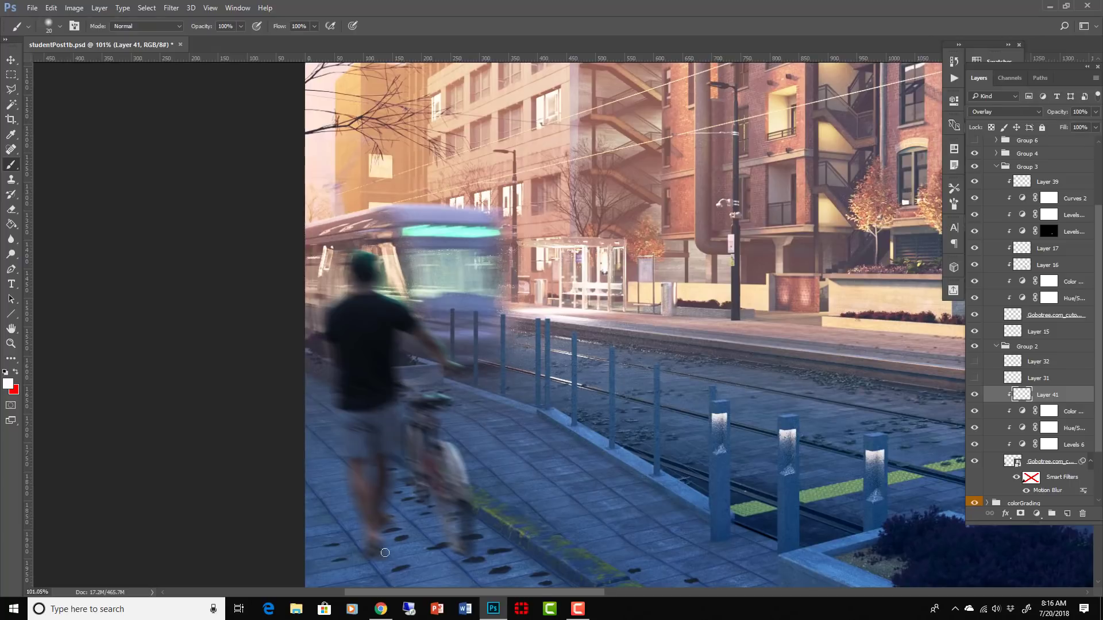
pyautogui.scroll(-3)
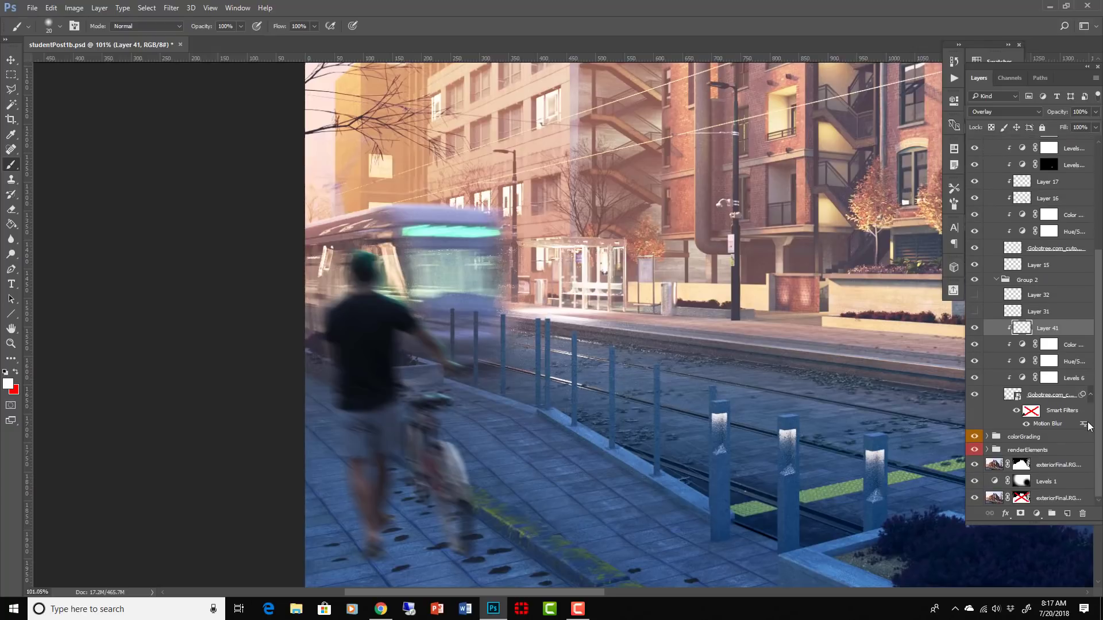
pyautogui.click(1068, 514)
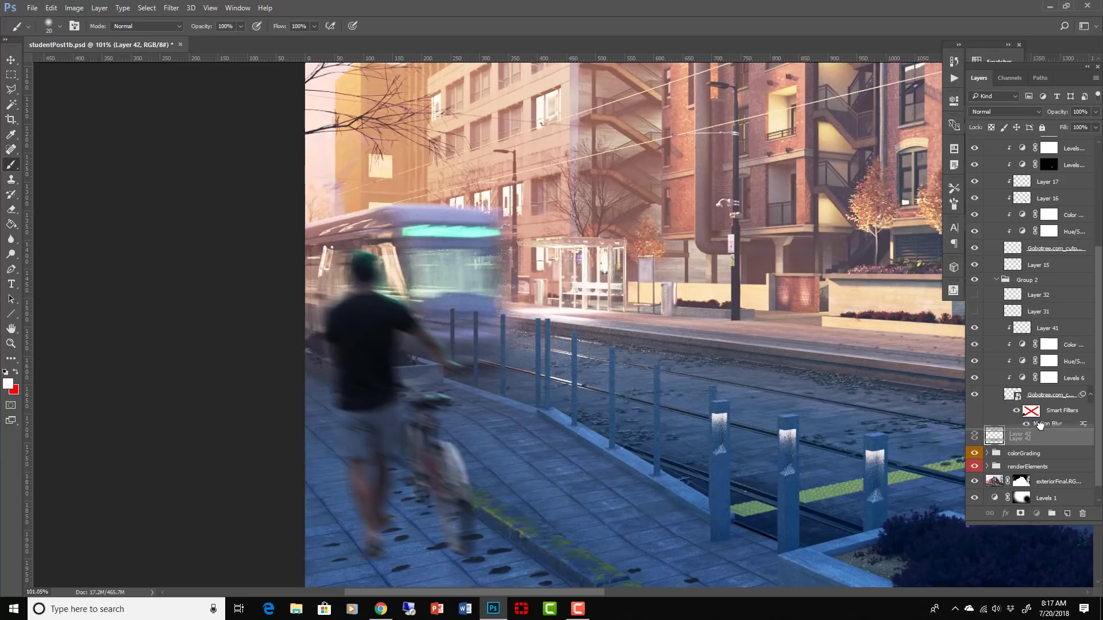
# Position the new Layer 42 just beneath the cyclist smart object, outside Group 2
pyautogui.click(1038, 438)
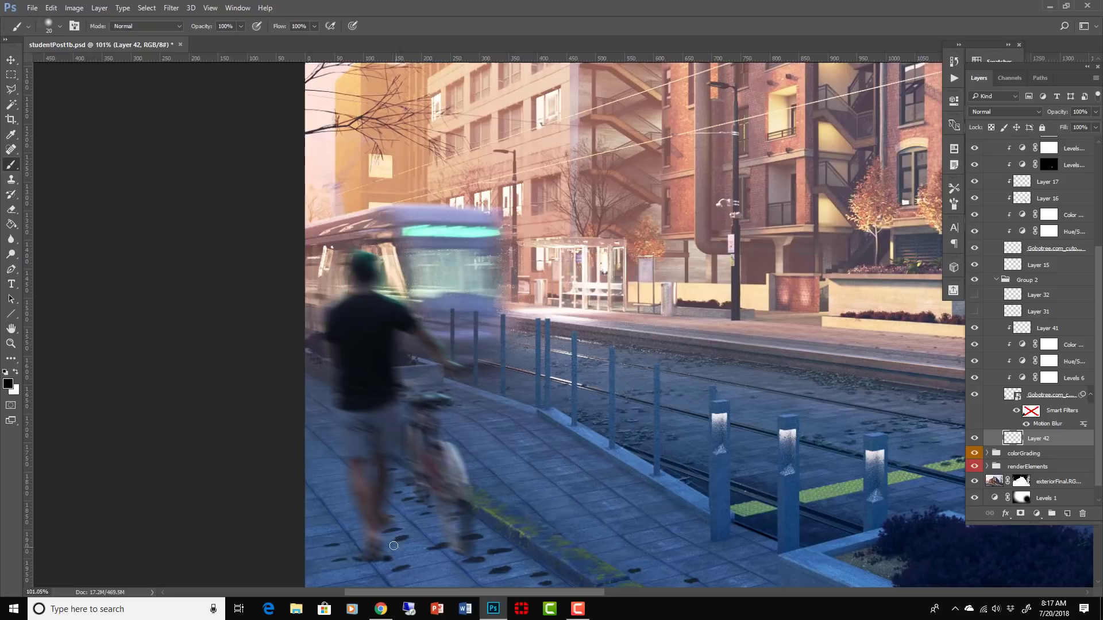
pyautogui.moveTo(390, 529)
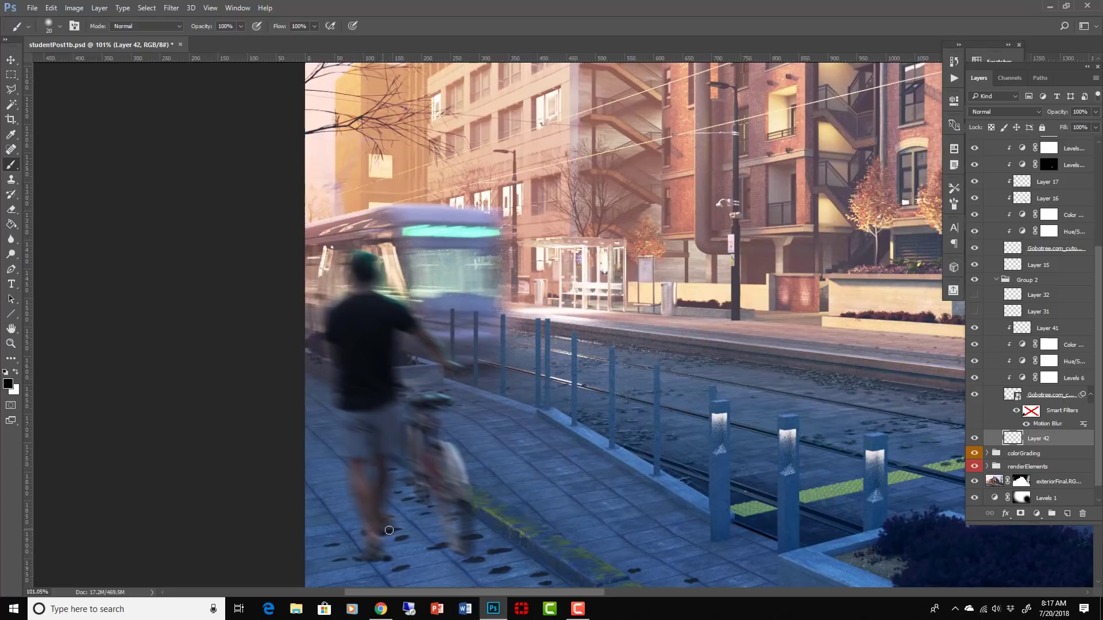
pyautogui.moveTo(376, 527)
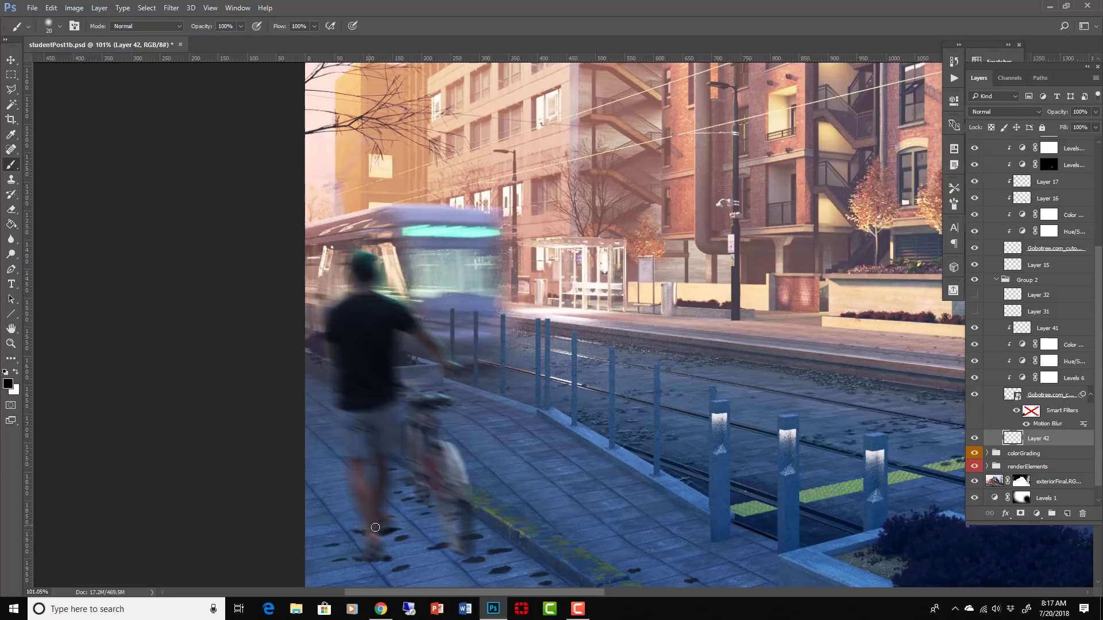
pyautogui.moveTo(419, 505)
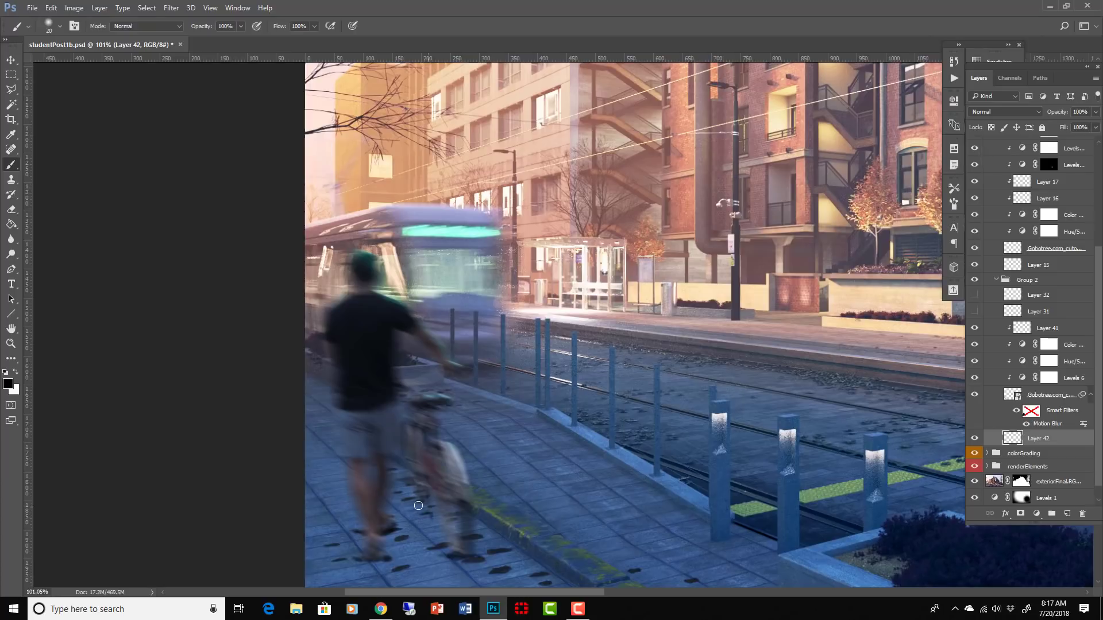
pyautogui.moveTo(424, 508)
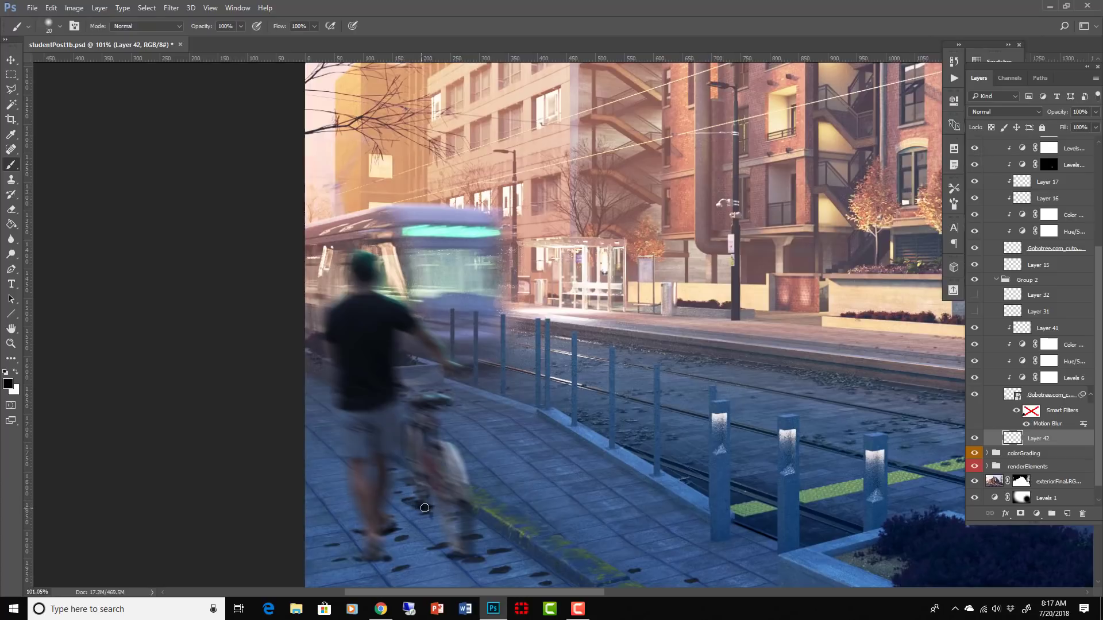
pyautogui.click(170, 7)
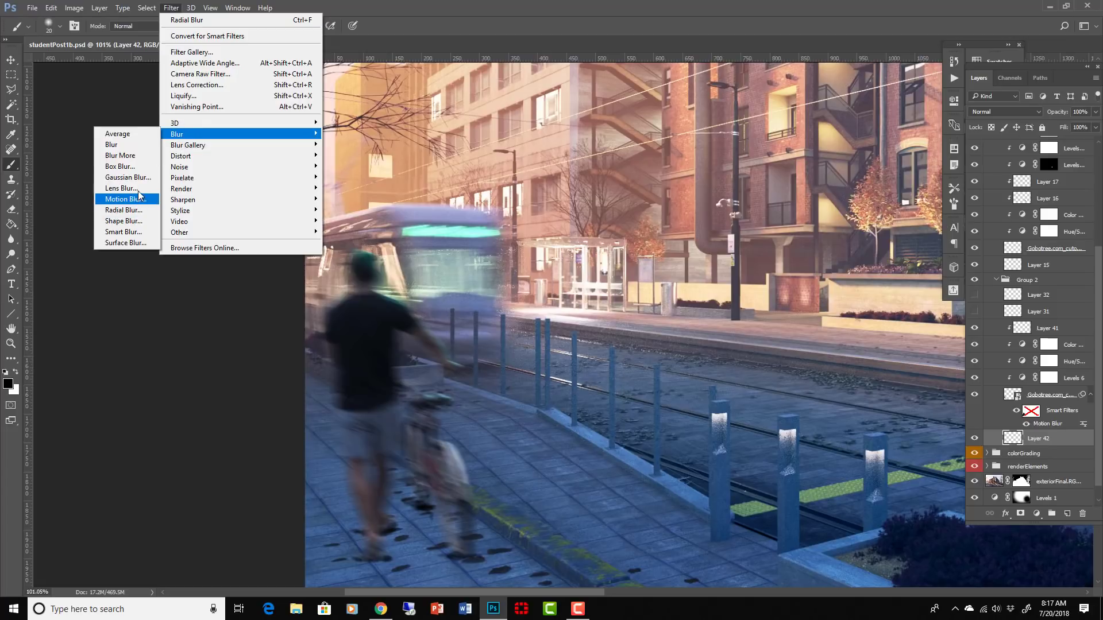
pyautogui.moveTo(122, 188)
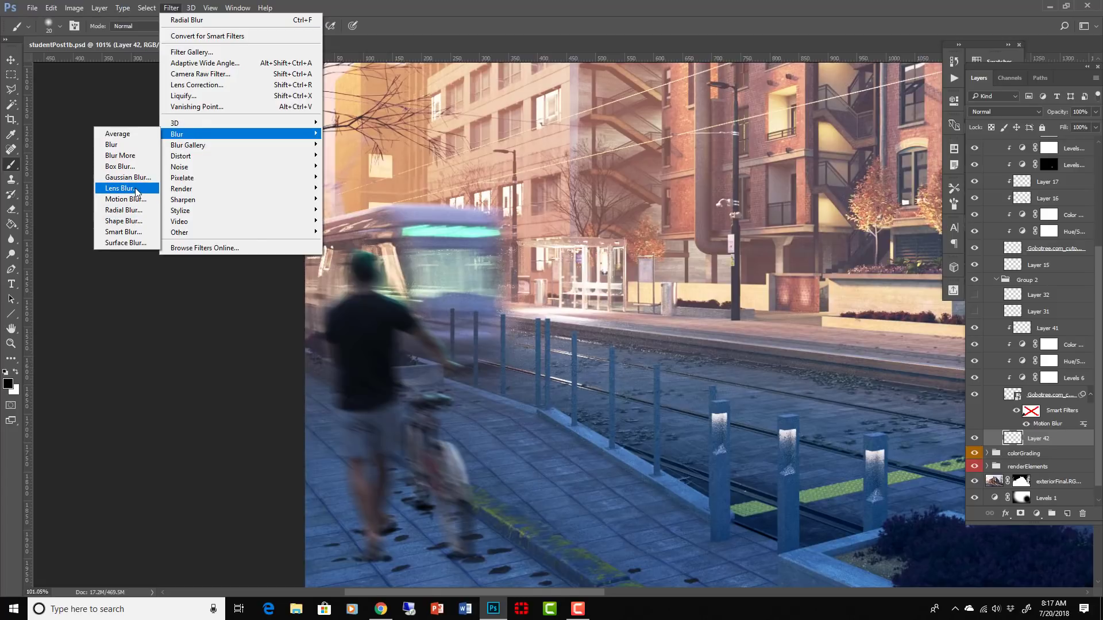
pyautogui.moveTo(181, 187)
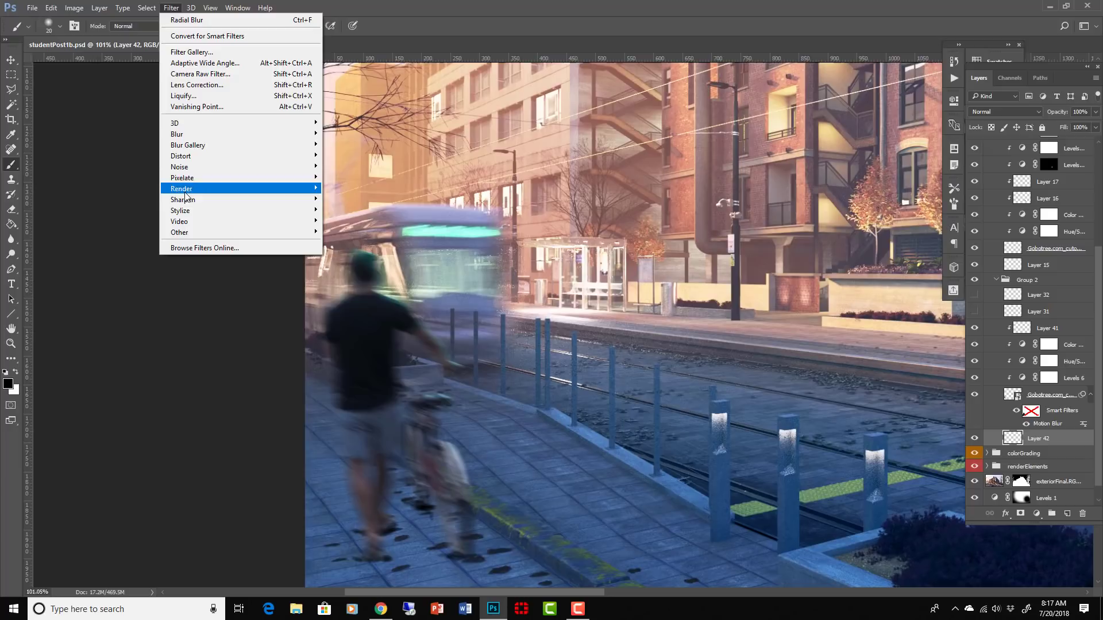
pyautogui.moveTo(175, 123)
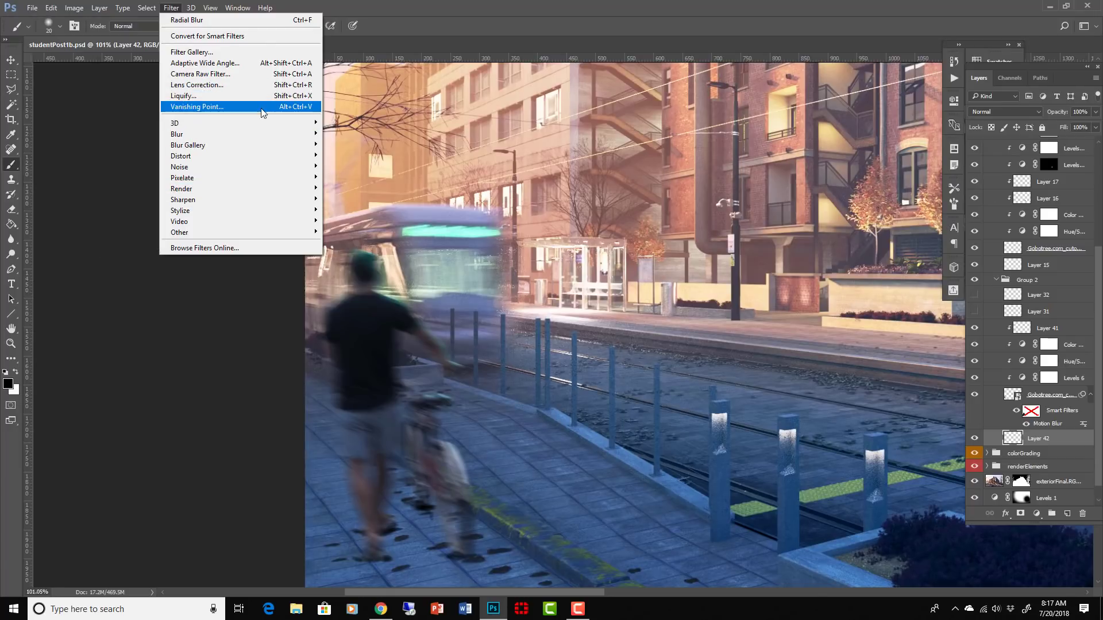
pyautogui.moveTo(188, 145)
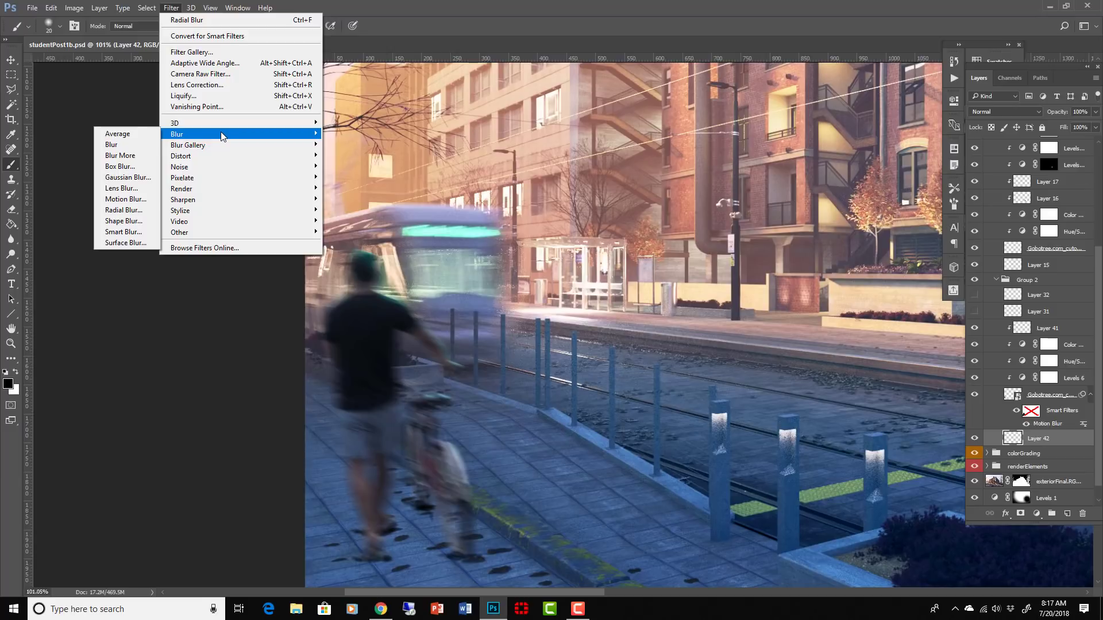
# Apply a 5.0-pixel Gaussian Blur to the contact shadows on Layer 42
pyautogui.click(128, 177)
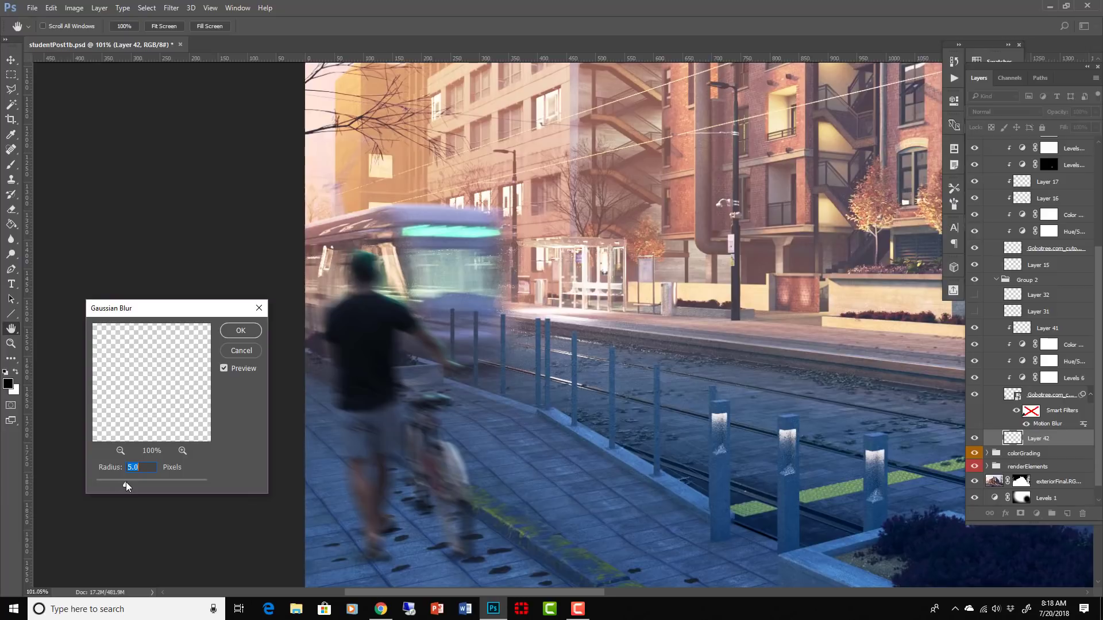
pyautogui.click(240, 331)
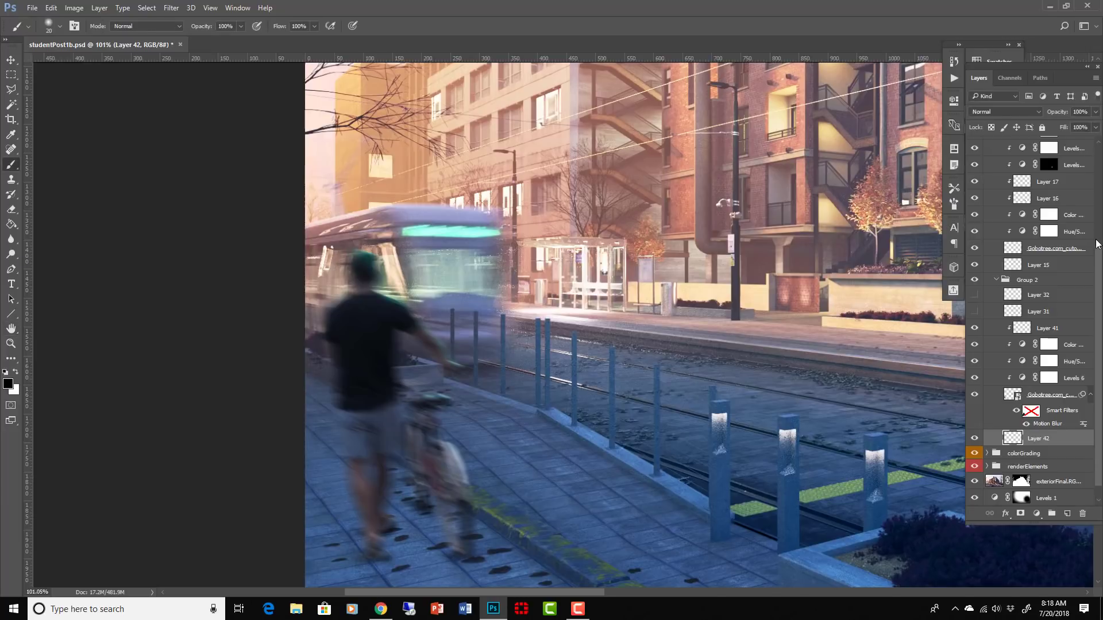
pyautogui.moveTo(1034, 113)
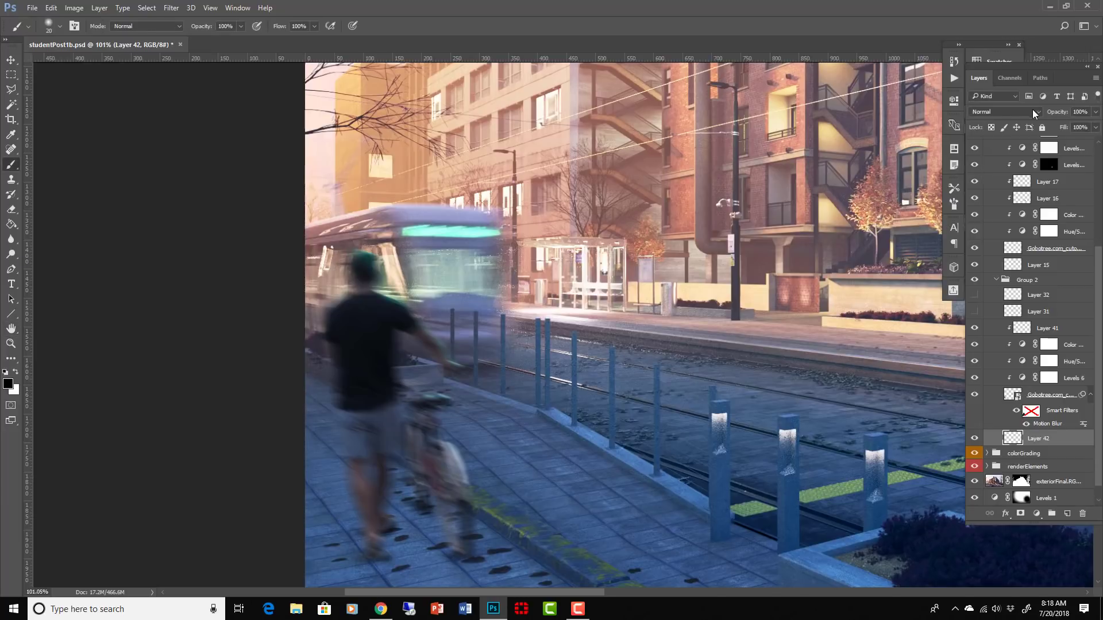
# Set Layer 42's blending mode to Multiply so the shadows sink into the pavement
pyautogui.click(995, 111)
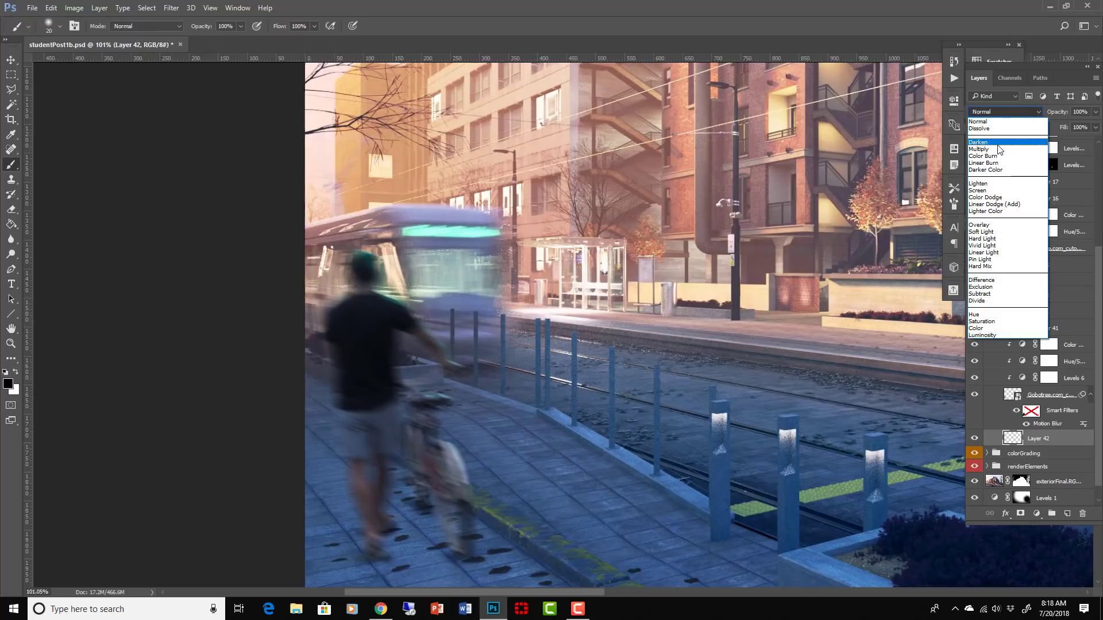
pyautogui.click(979, 149)
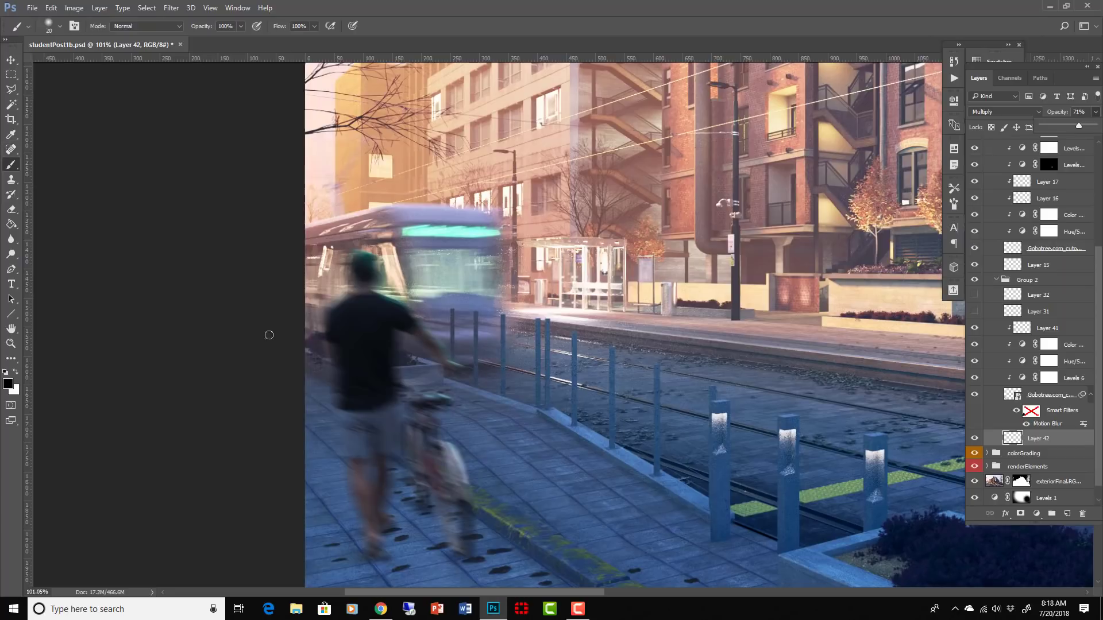
pyautogui.moveTo(447, 510)
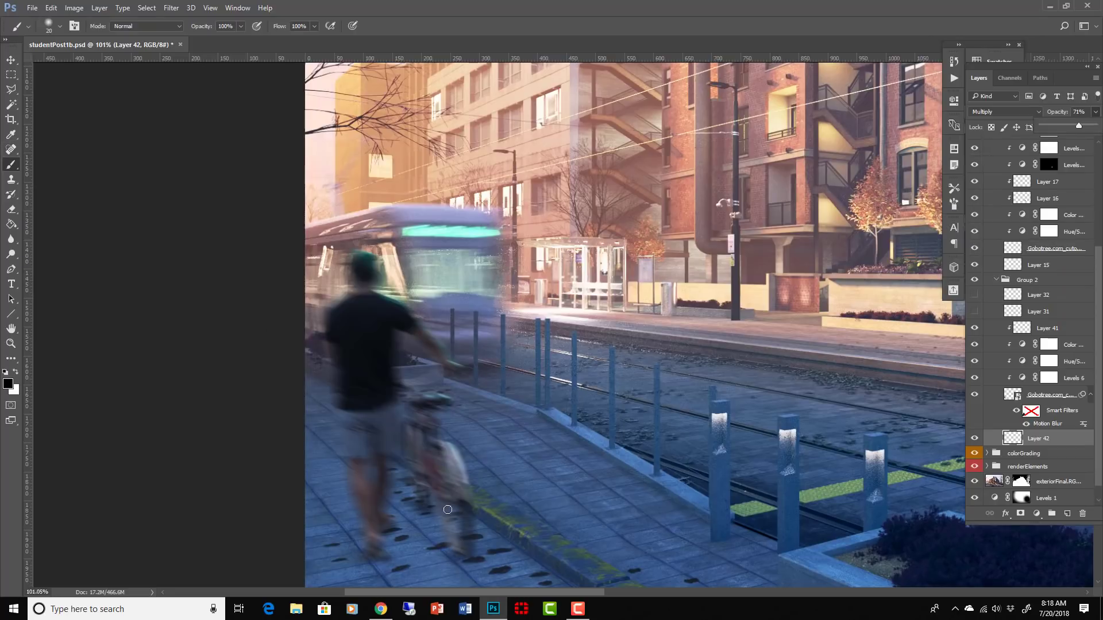
pyautogui.moveTo(464, 562)
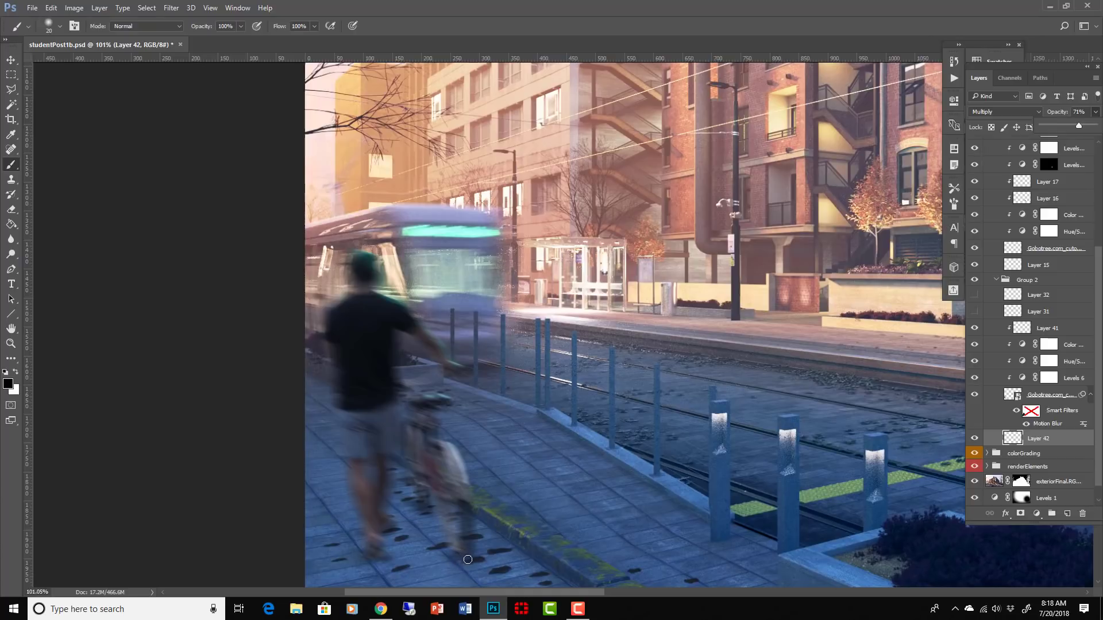
pyautogui.moveTo(432, 536)
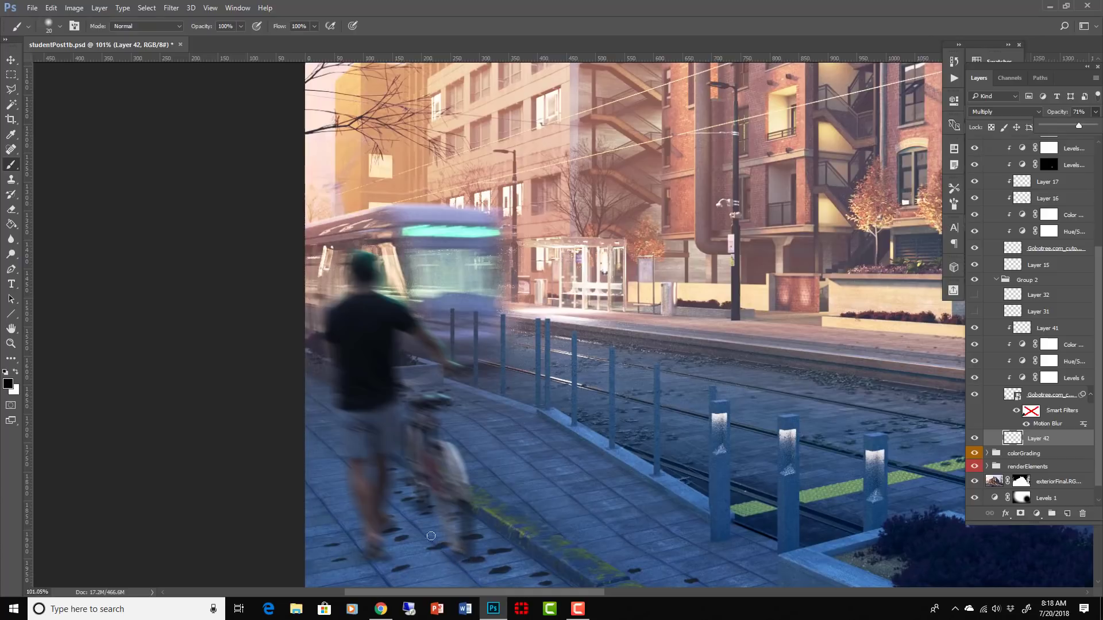
pyautogui.moveTo(371, 557)
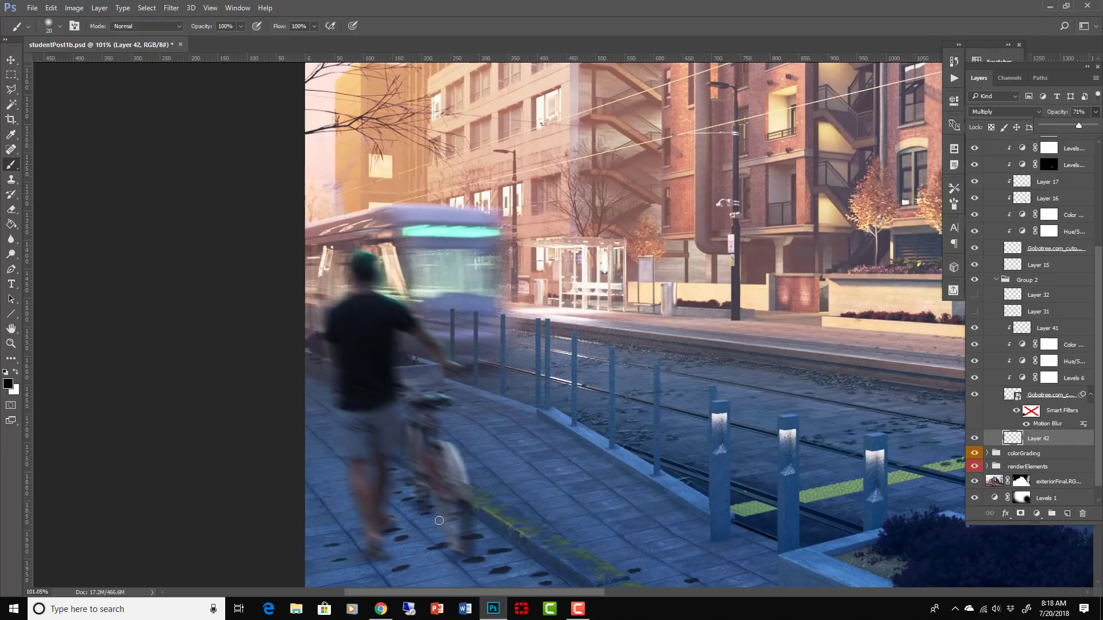
pyautogui.moveTo(454, 551)
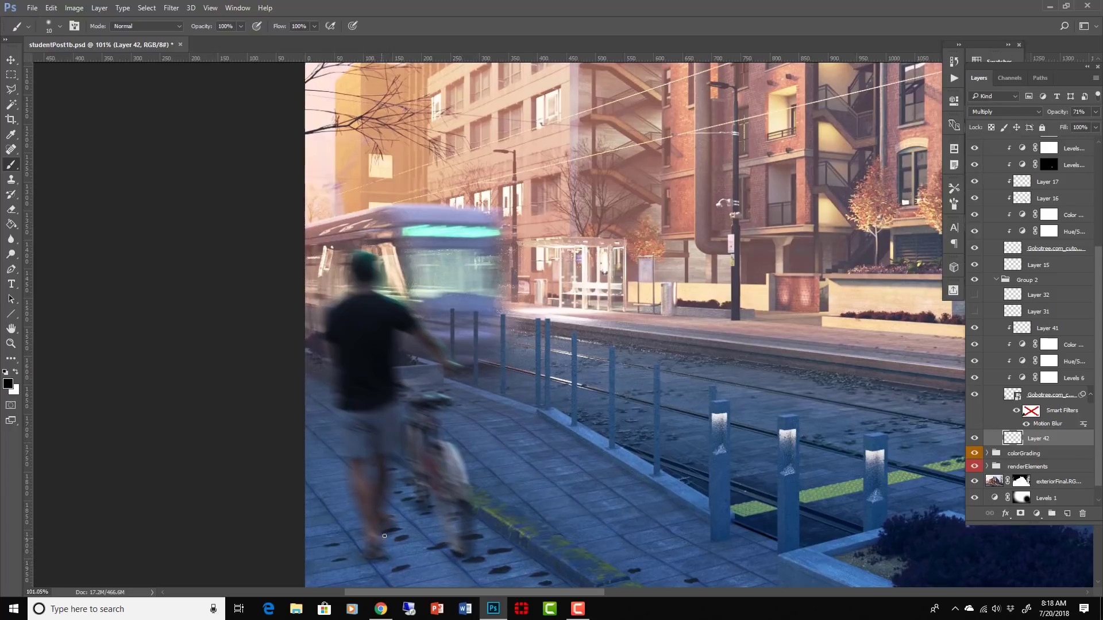
pyautogui.moveTo(414, 268)
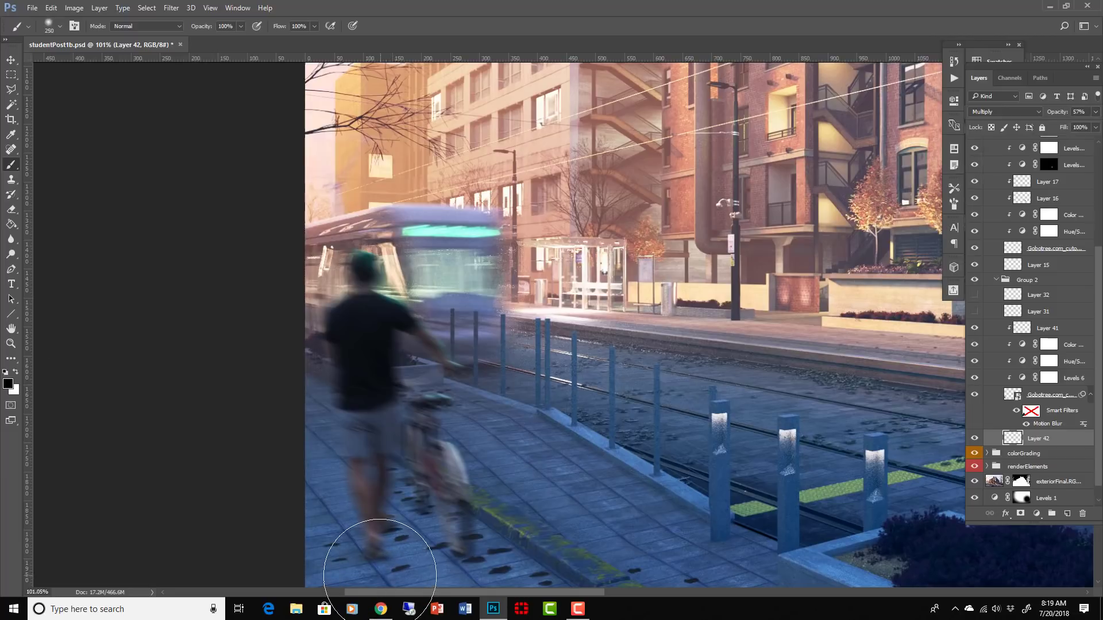
# Pick a foreground colour for the soft ground shadow, then select the cyclist cutout layer
pyautogui.click(6, 383)
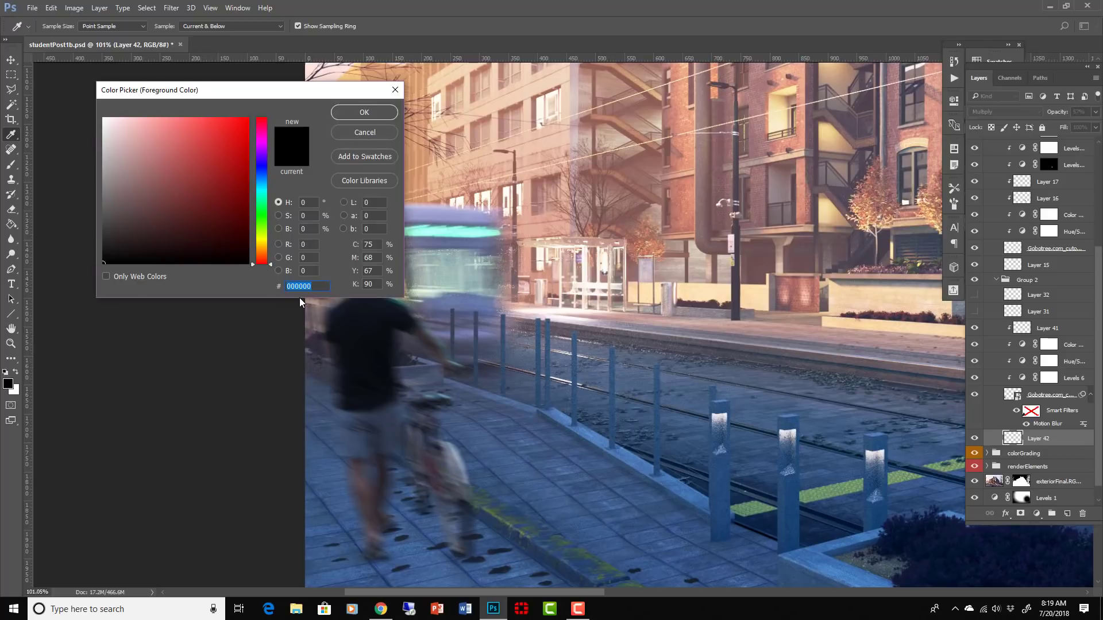
pyautogui.click(363, 112)
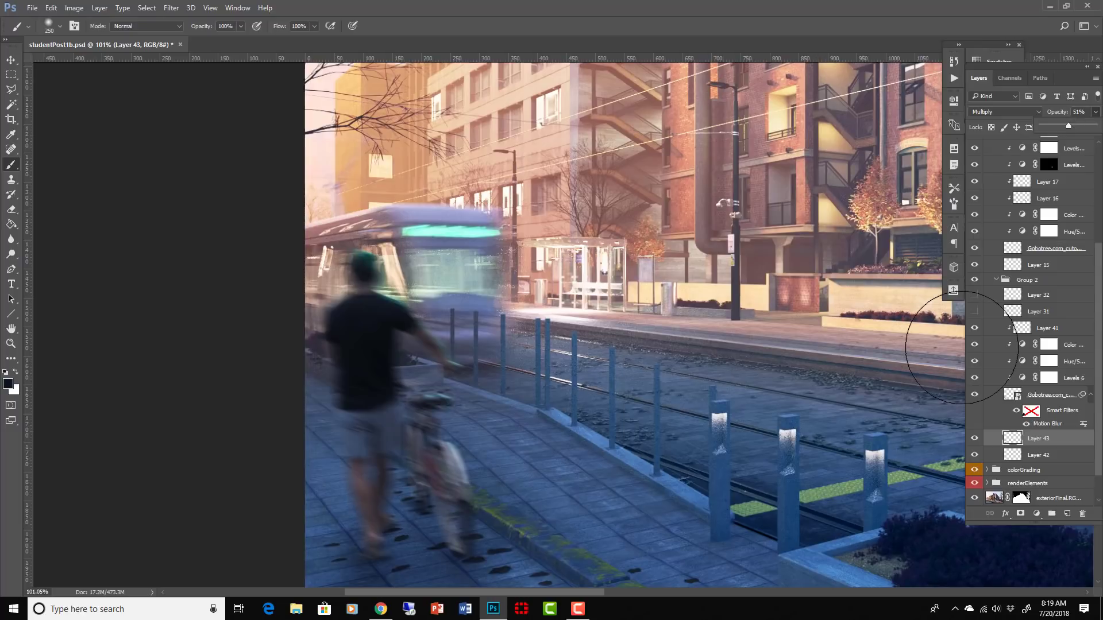
pyautogui.click(1068, 513)
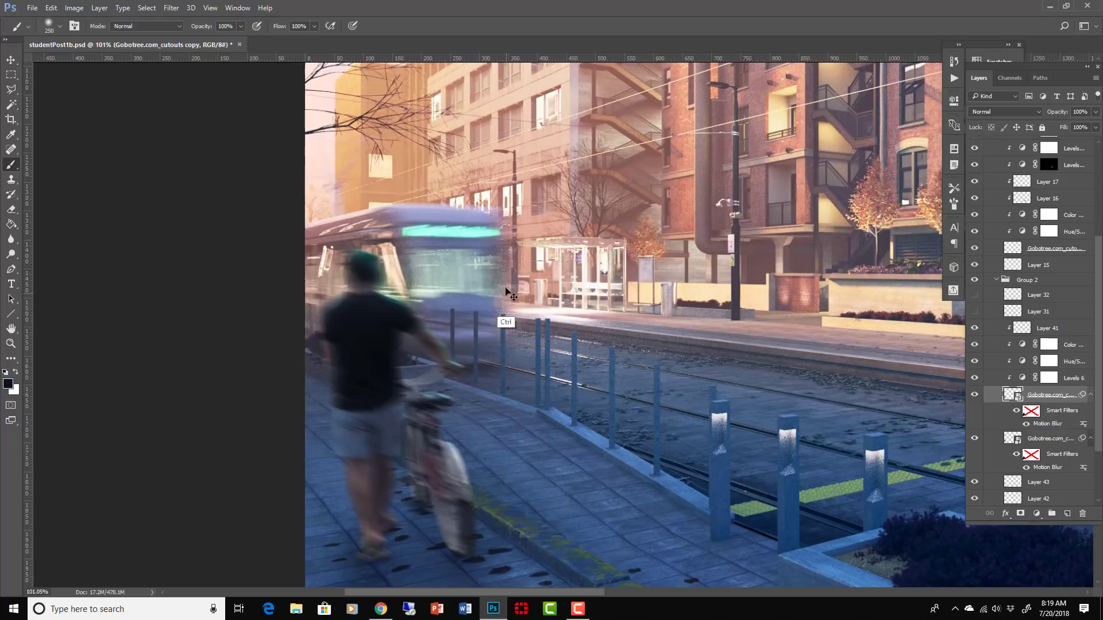
# Flip the blurred cyclist copy vertically with Free Transform, past the smart filter warning
pyautogui.press('ctrl+t')
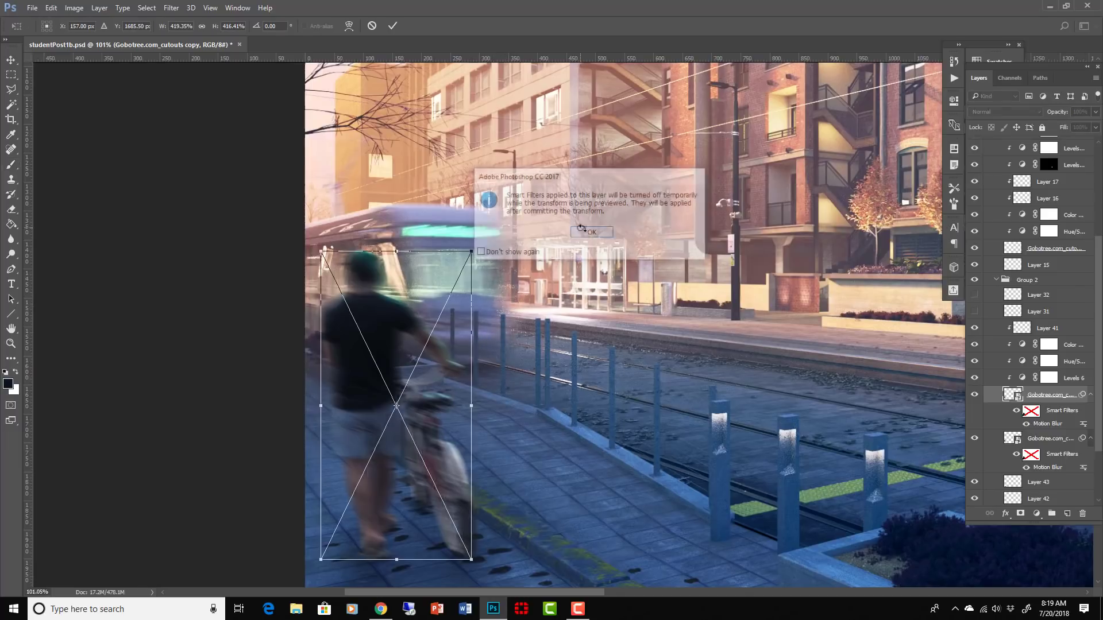
pyautogui.click(591, 232)
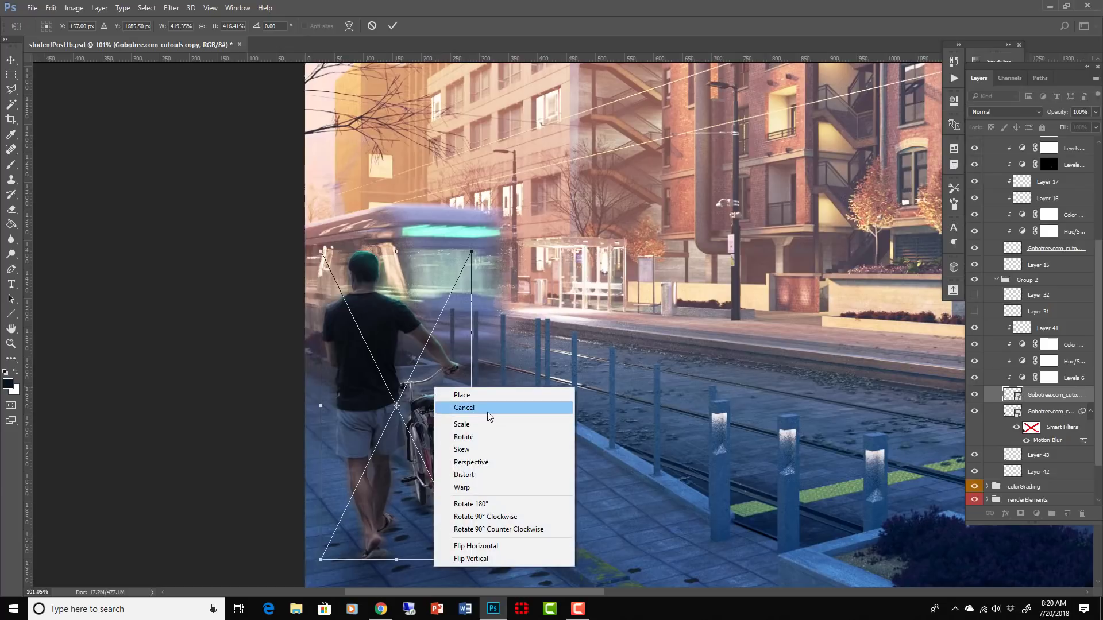
pyautogui.moveTo(490, 564)
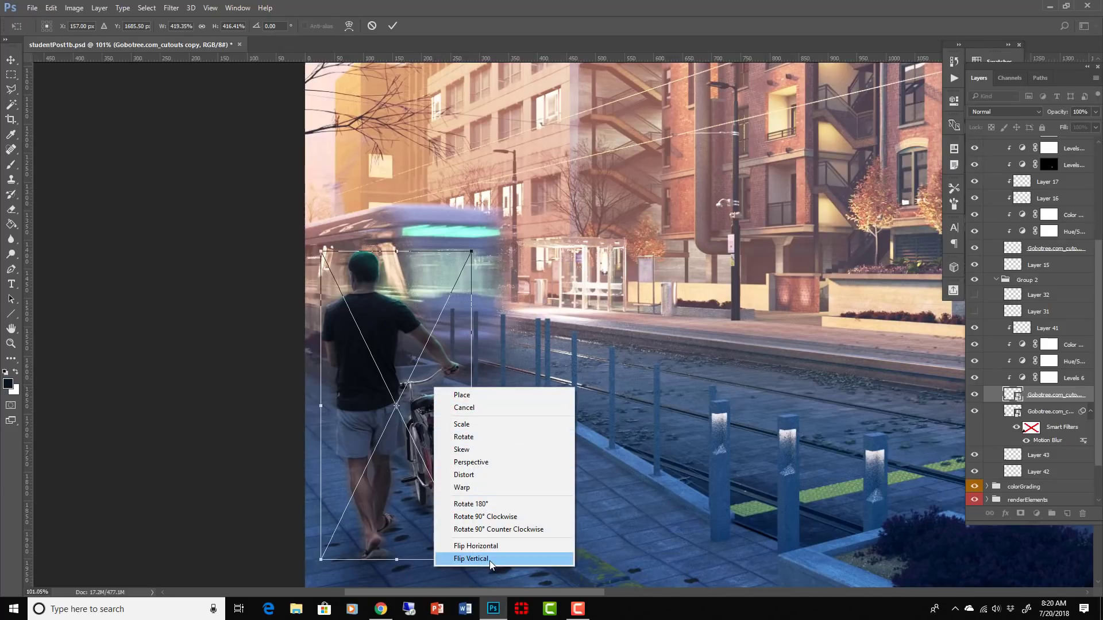
pyautogui.click(470, 558)
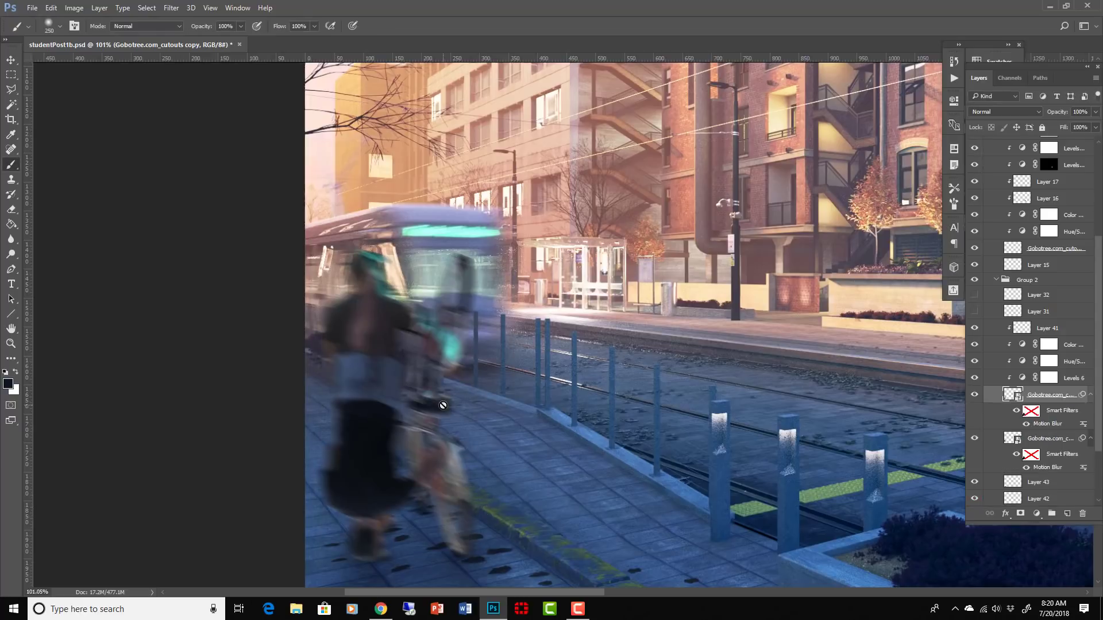
pyautogui.click(11, 40)
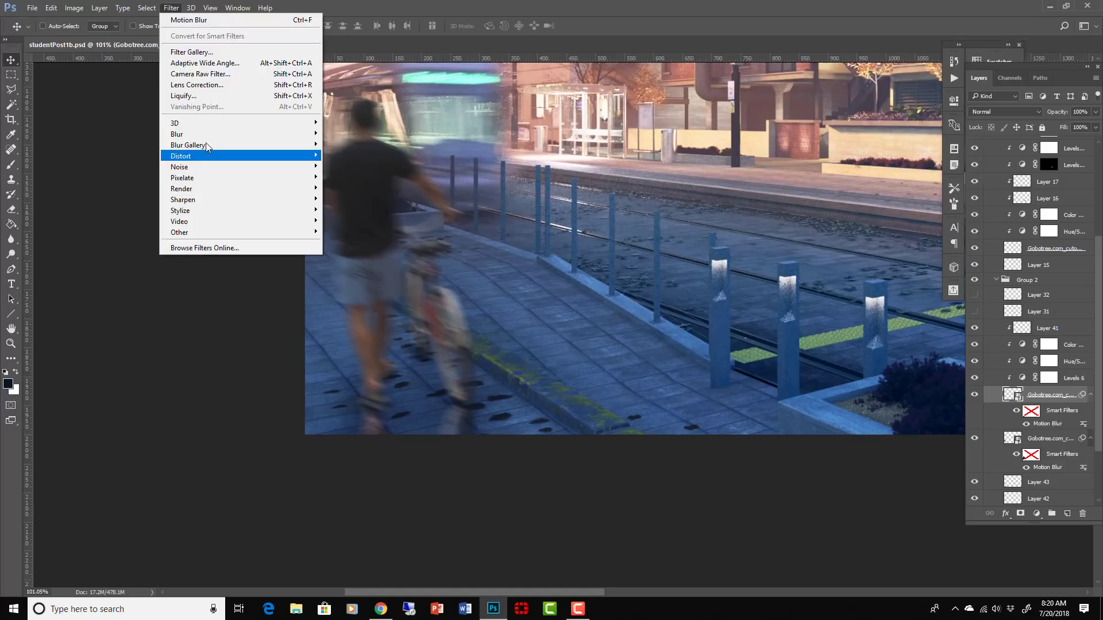
# Add a second Motion Blur to the flipped copy and set it to Normal mode at 32% opacity
pyautogui.click(188, 19)
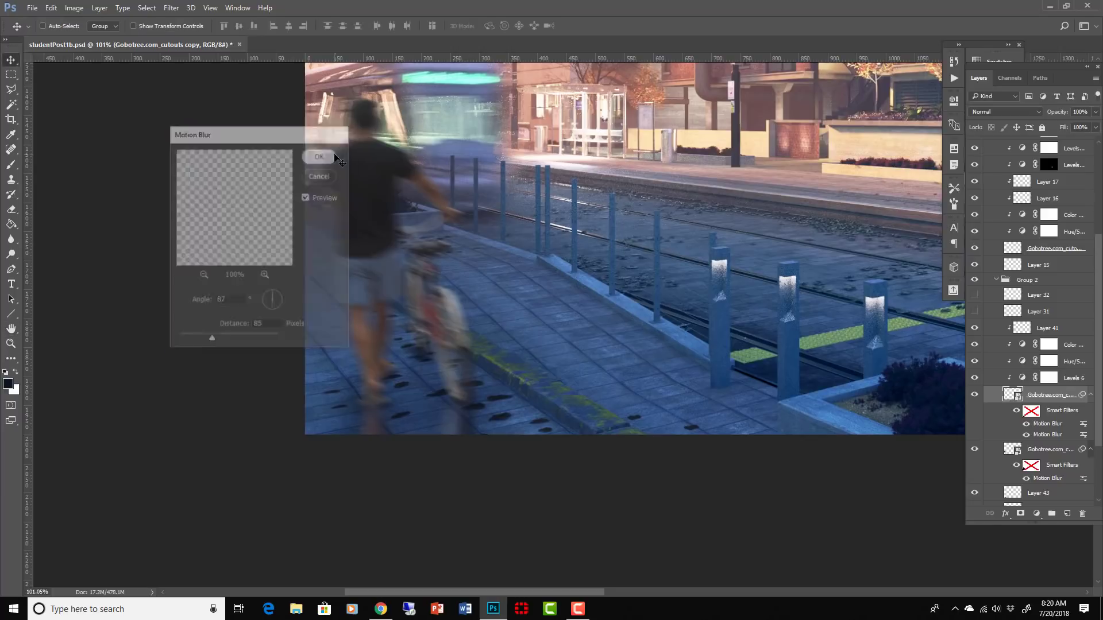
pyautogui.click(318, 156)
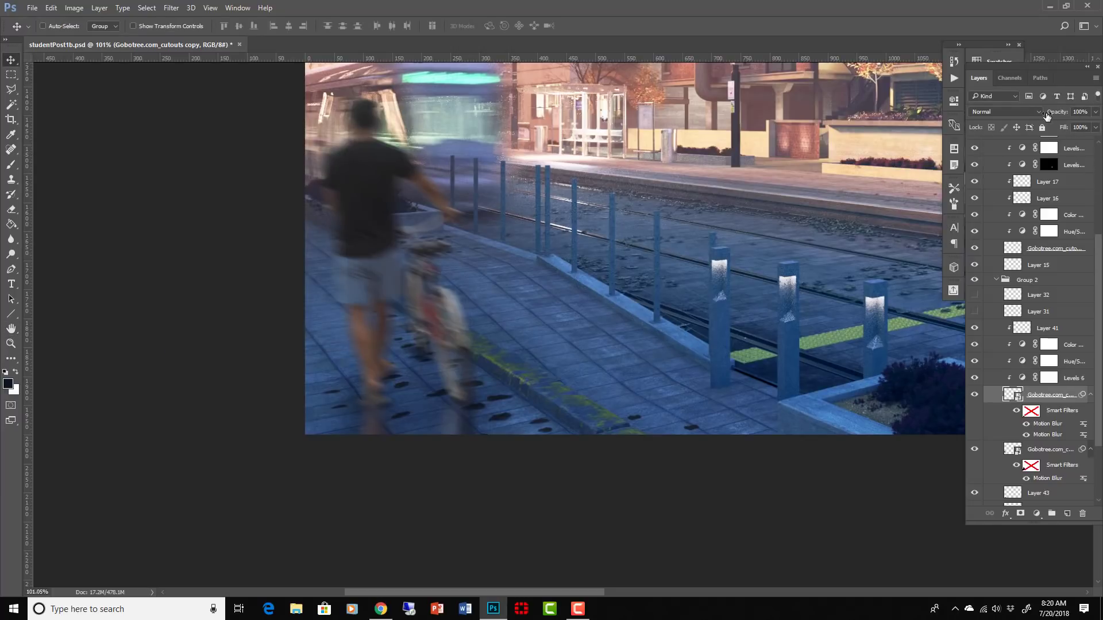
pyautogui.click(1004, 111)
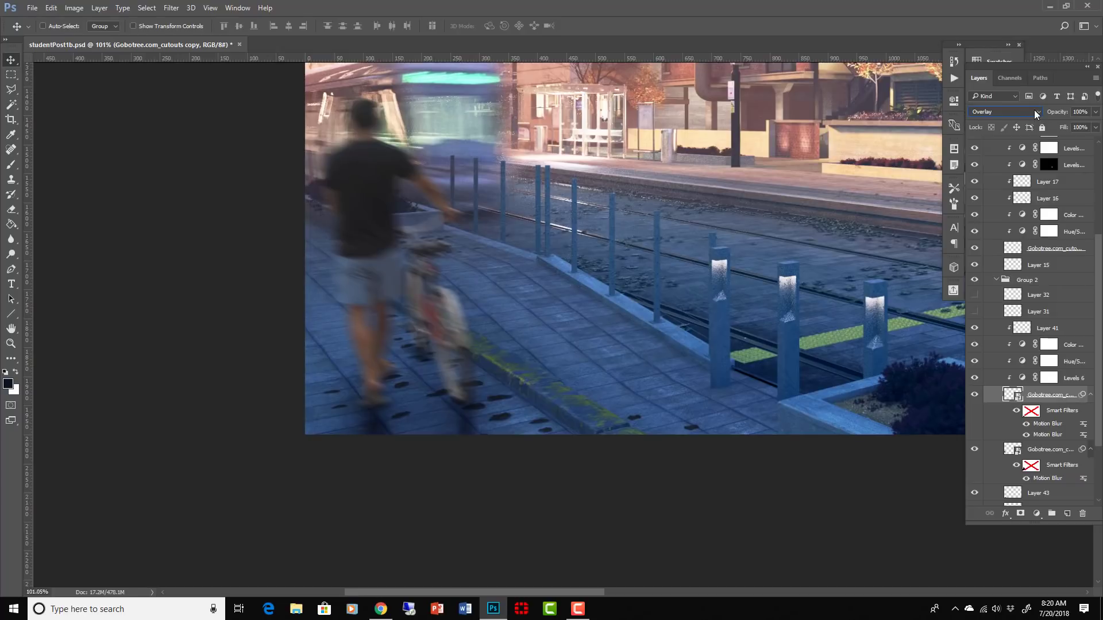
pyautogui.click(996, 110)
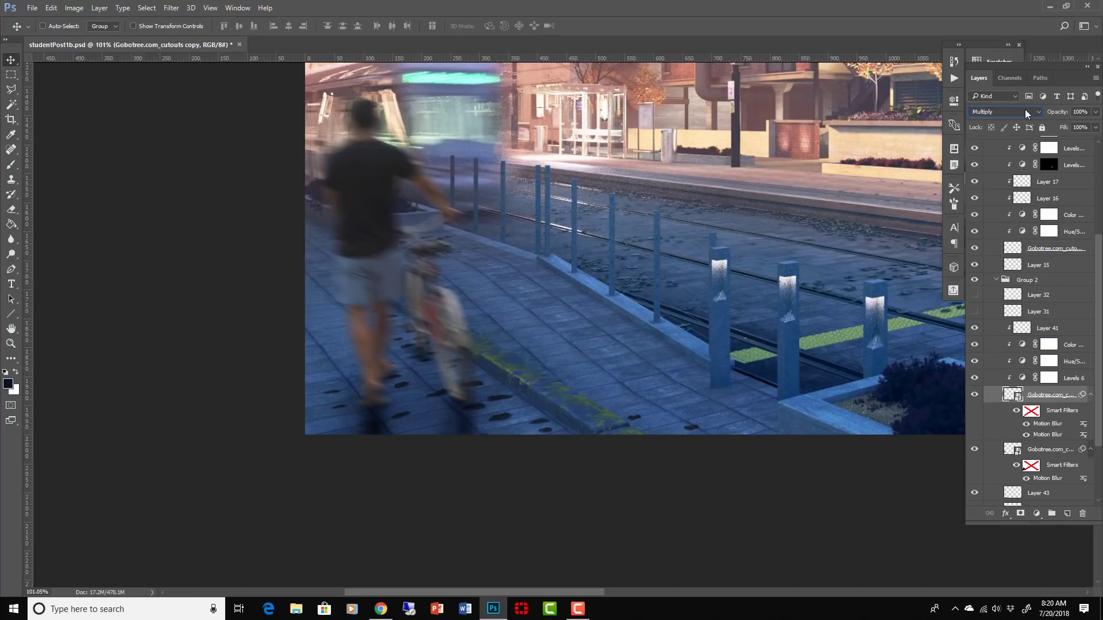
pyautogui.click(999, 111)
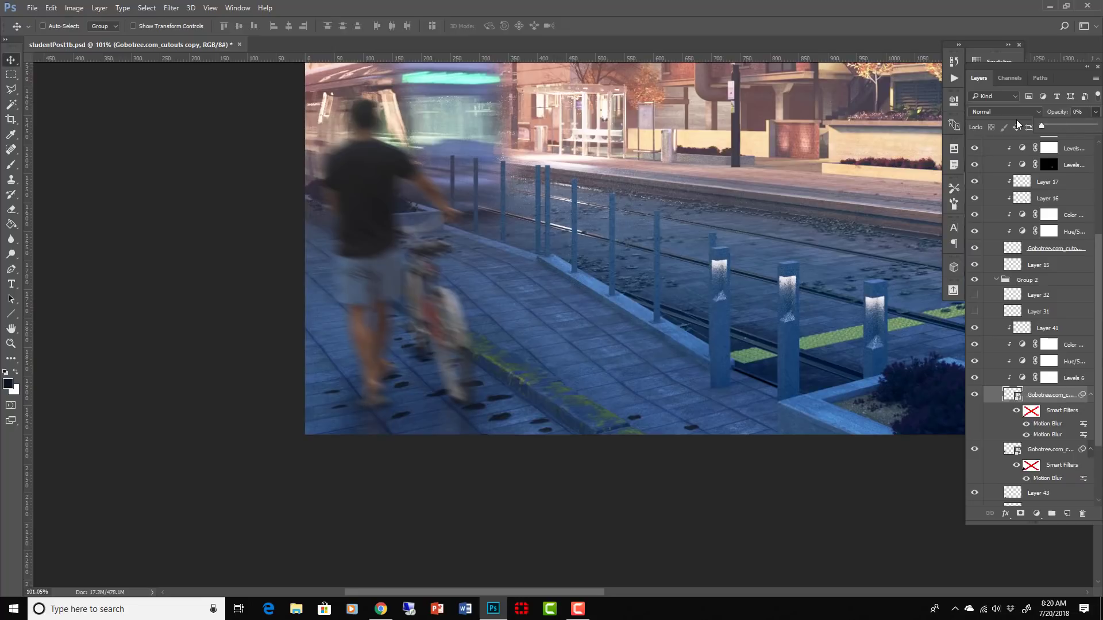
pyautogui.click(1041, 126)
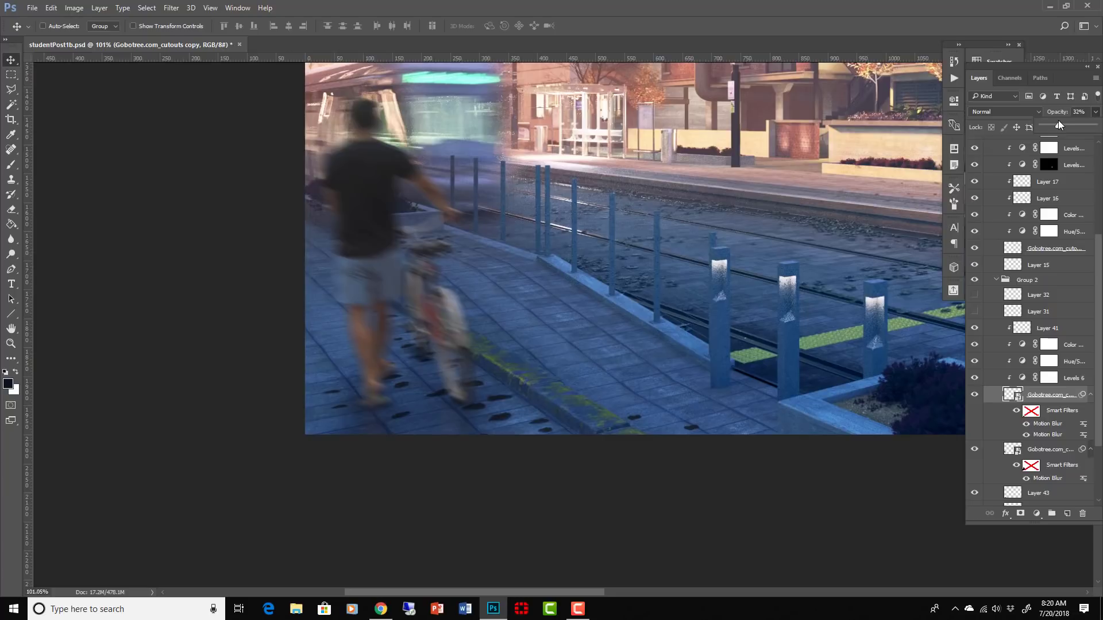
pyautogui.moveTo(547, 191)
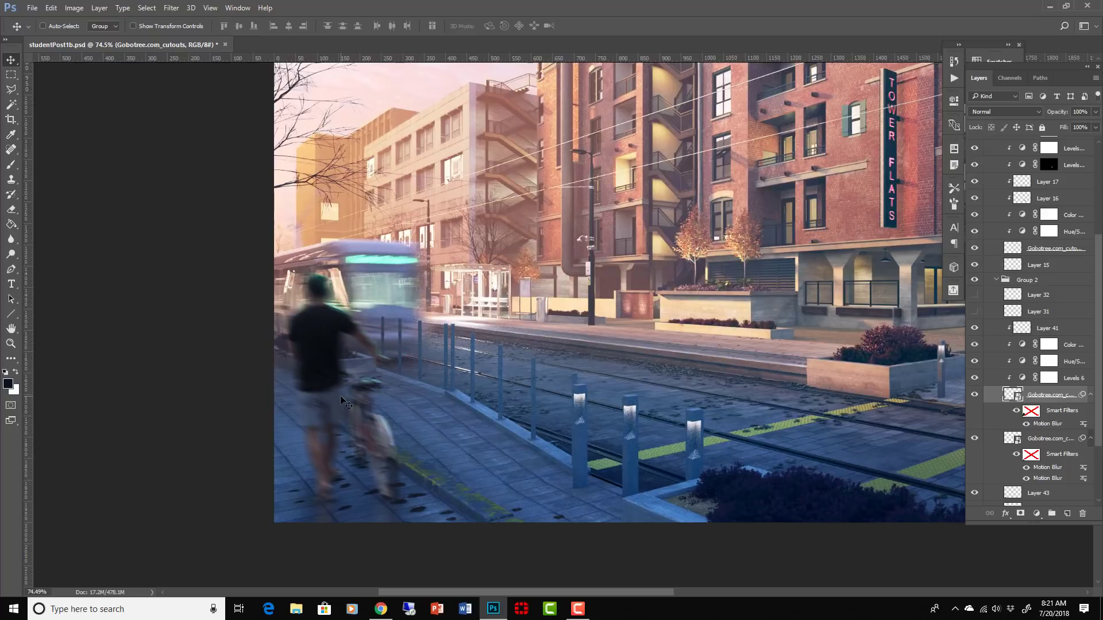
pyautogui.moveTo(382, 474)
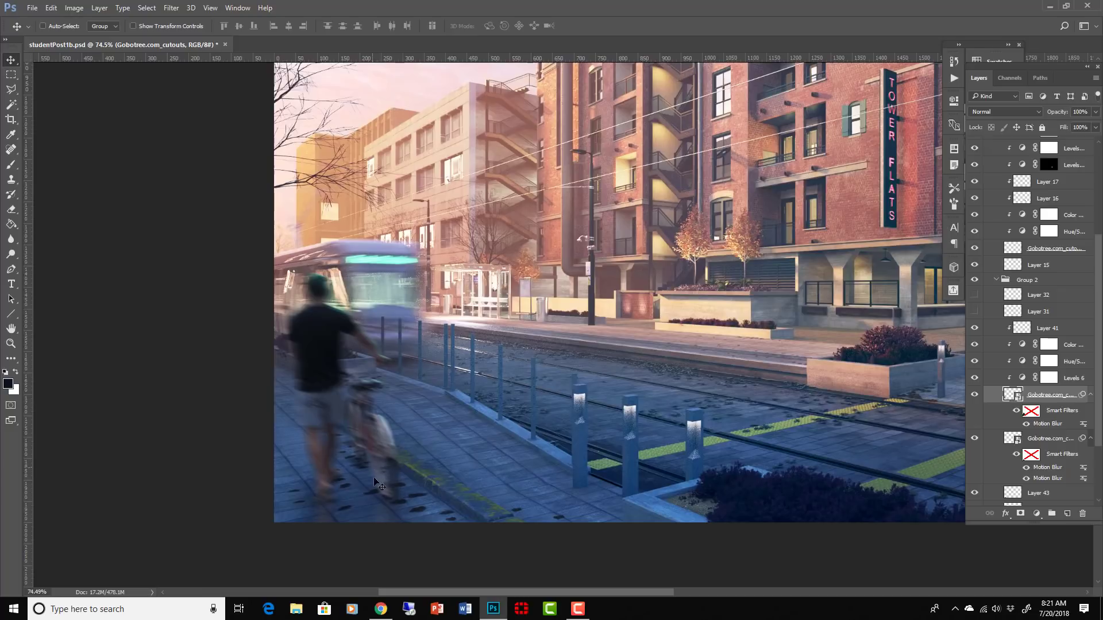
pyautogui.moveTo(398, 445)
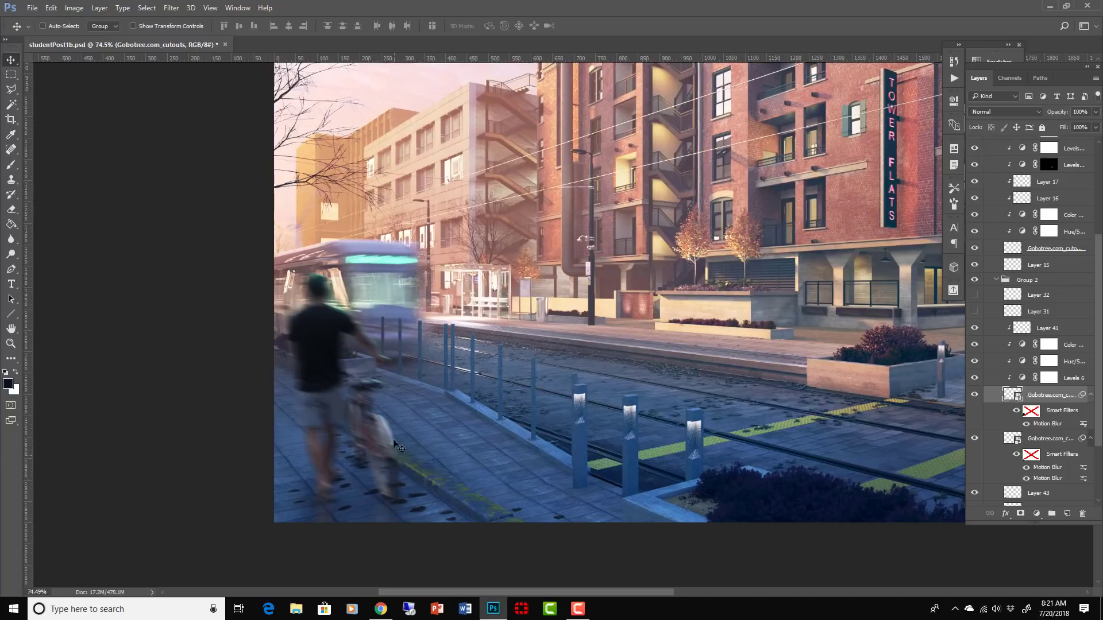
pyautogui.moveTo(618, 429)
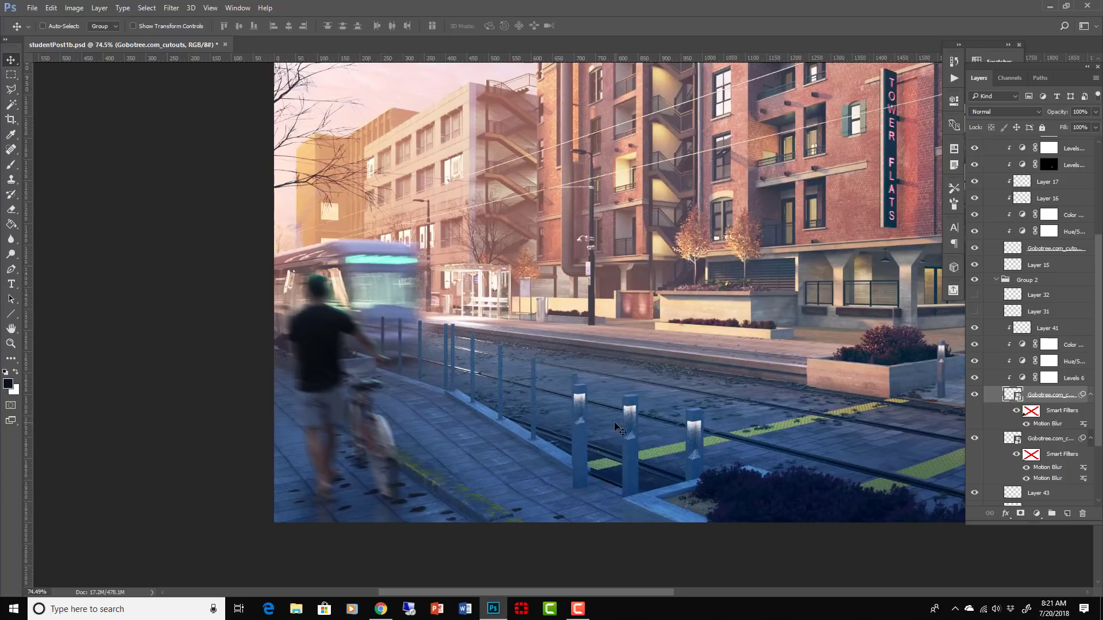
pyautogui.moveTo(943, 153)
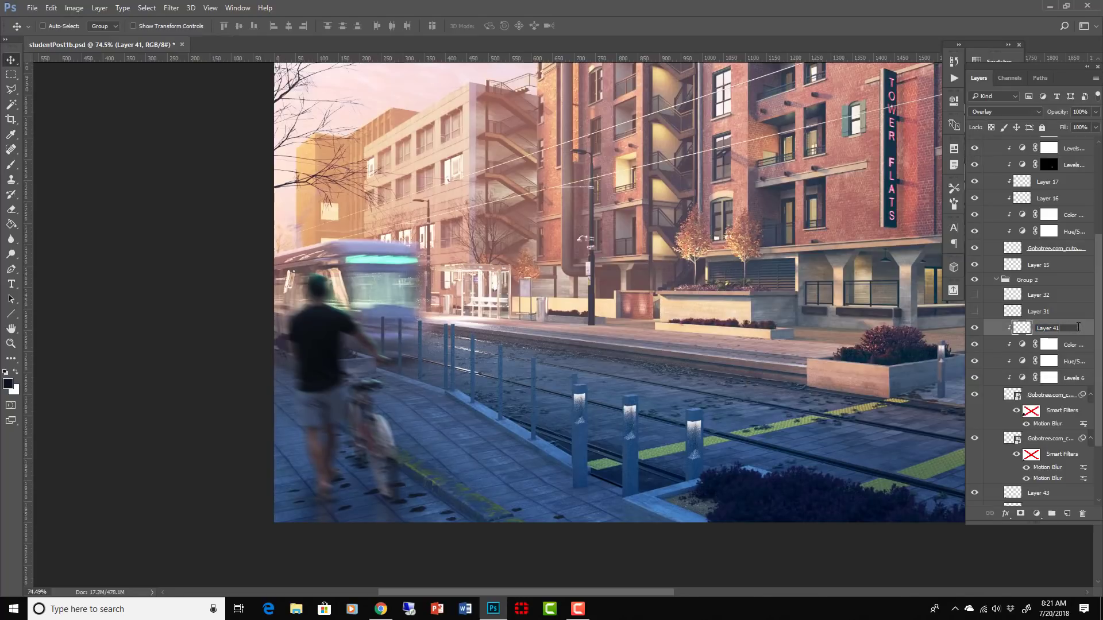
# Create a new Levels adjustment layer above Layer 41 in Group 2
pyautogui.click(99, 8)
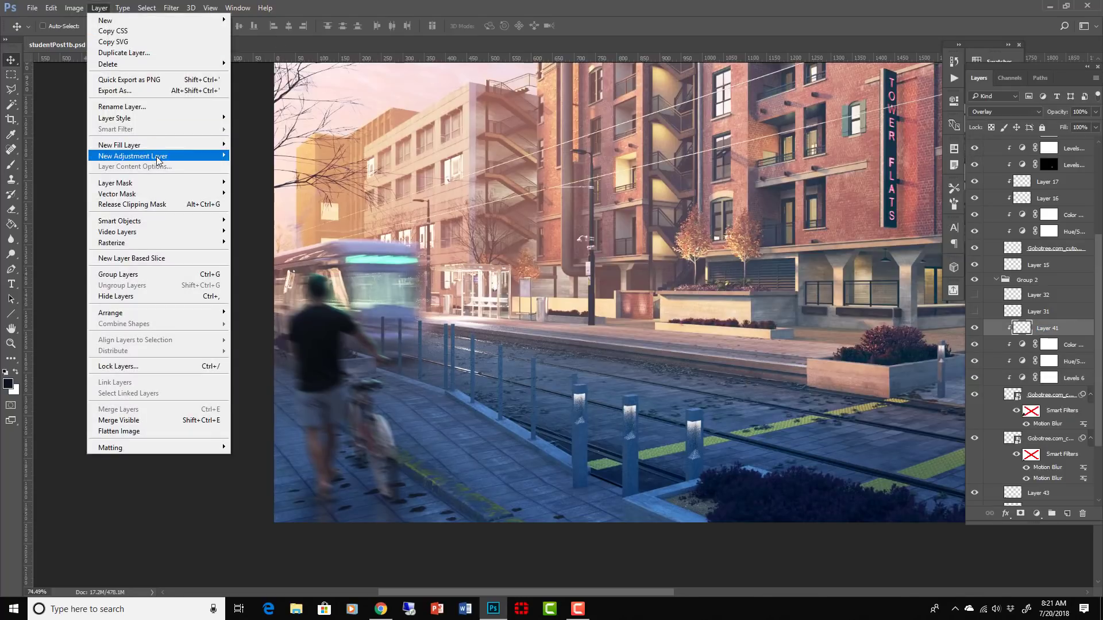
pyautogui.click(132, 156)
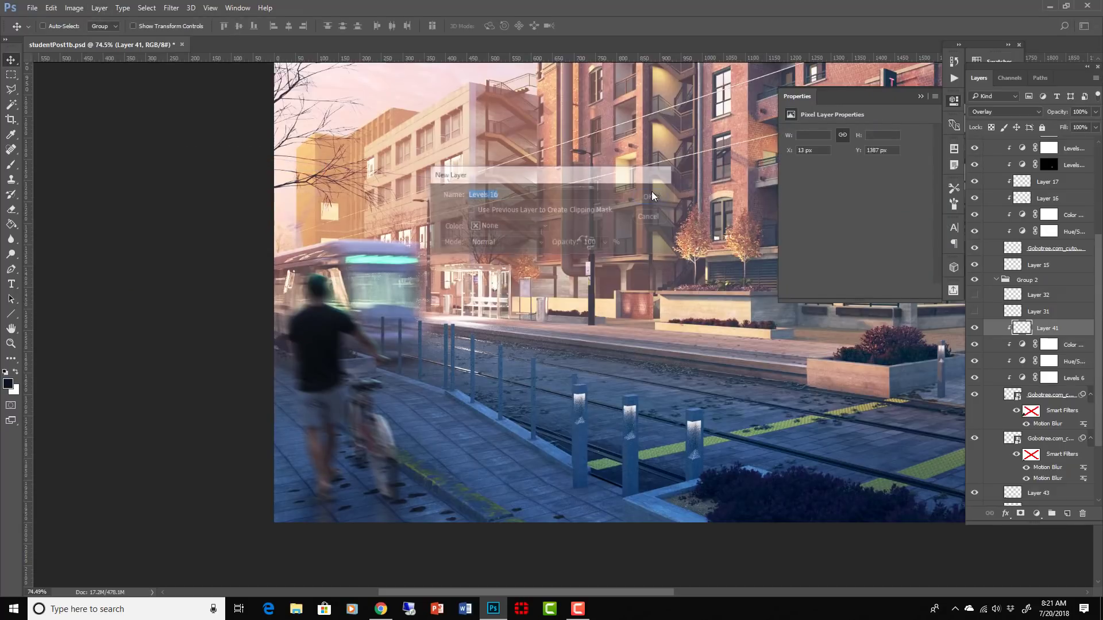
pyautogui.click(648, 195)
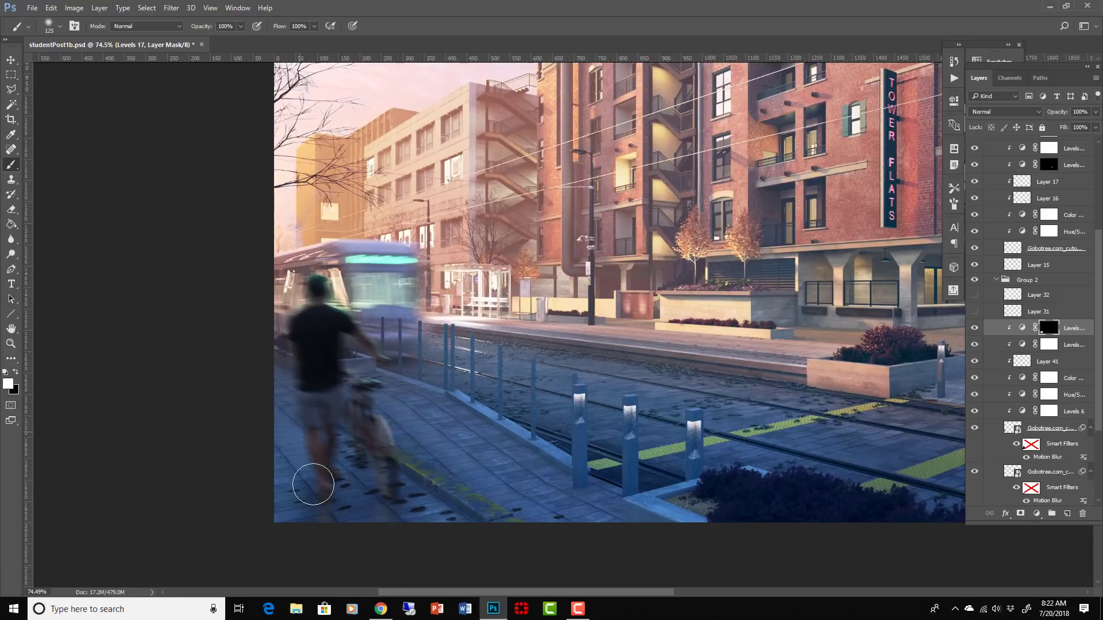
pyautogui.moveTo(303, 555)
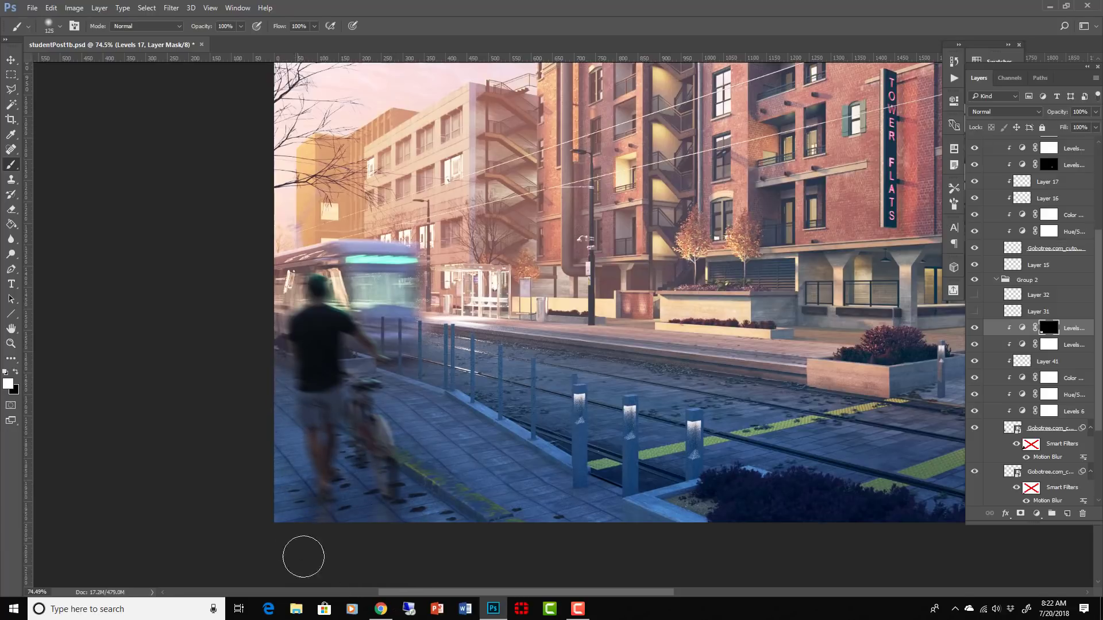
pyautogui.moveTo(492, 273)
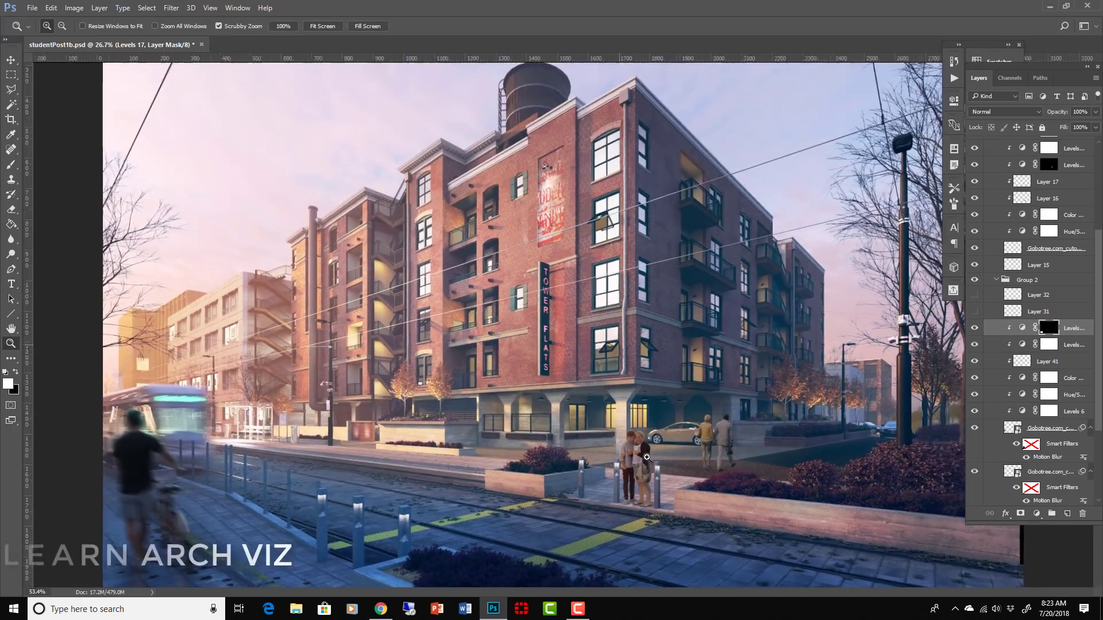
pyautogui.scroll(3)
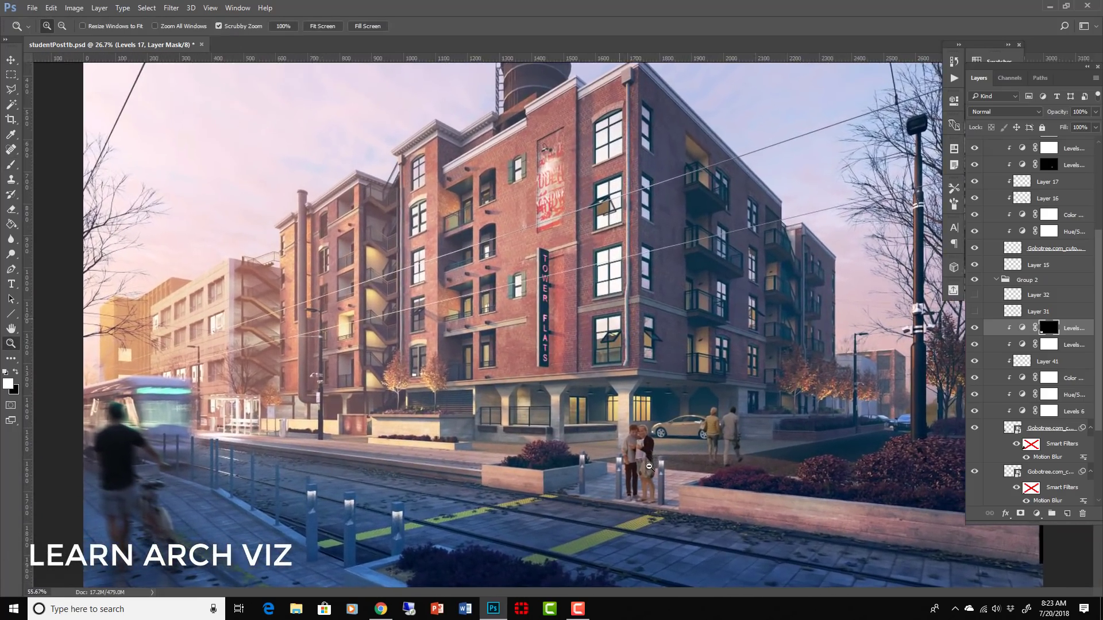